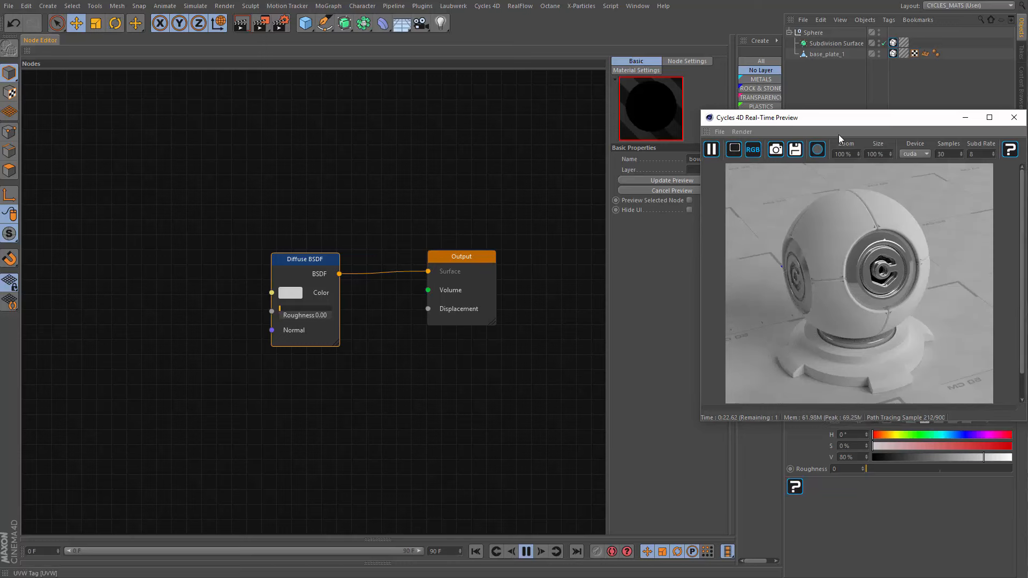
mouse_move(867, 123)
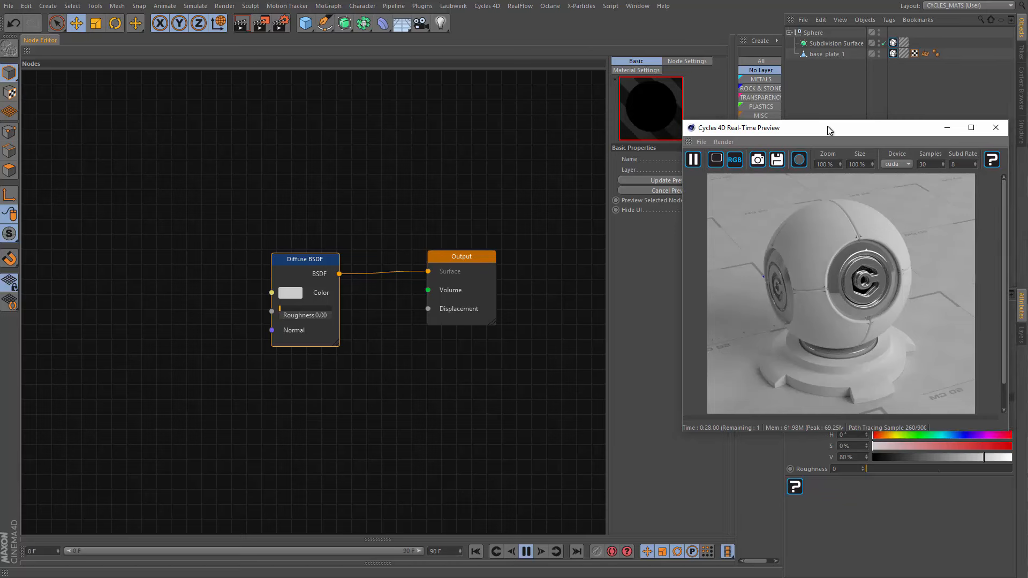
- Reposition the Cycles 4D real-time preview window before closing it
drag(829, 128, 829, 124)
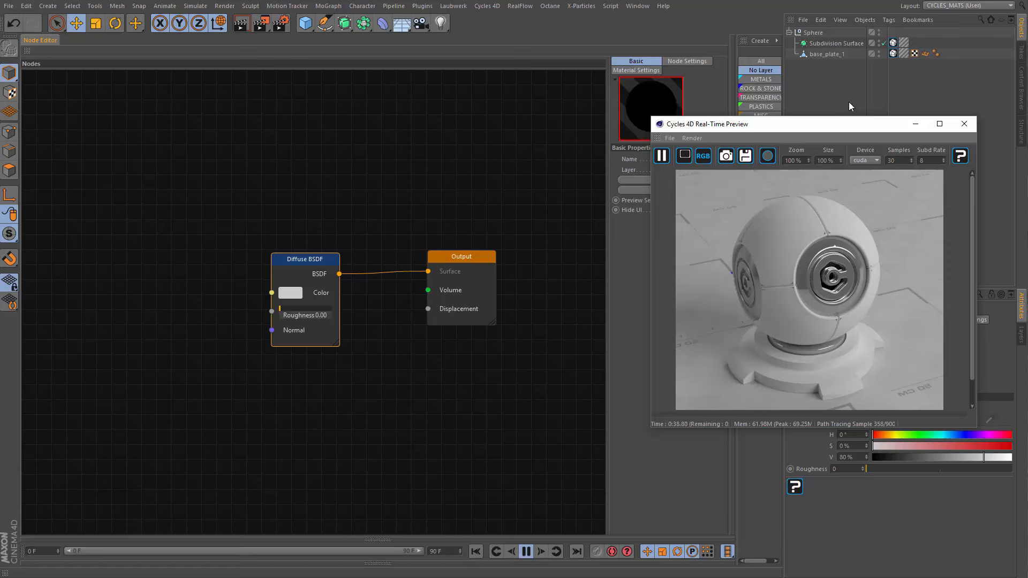
mouse_move(852, 128)
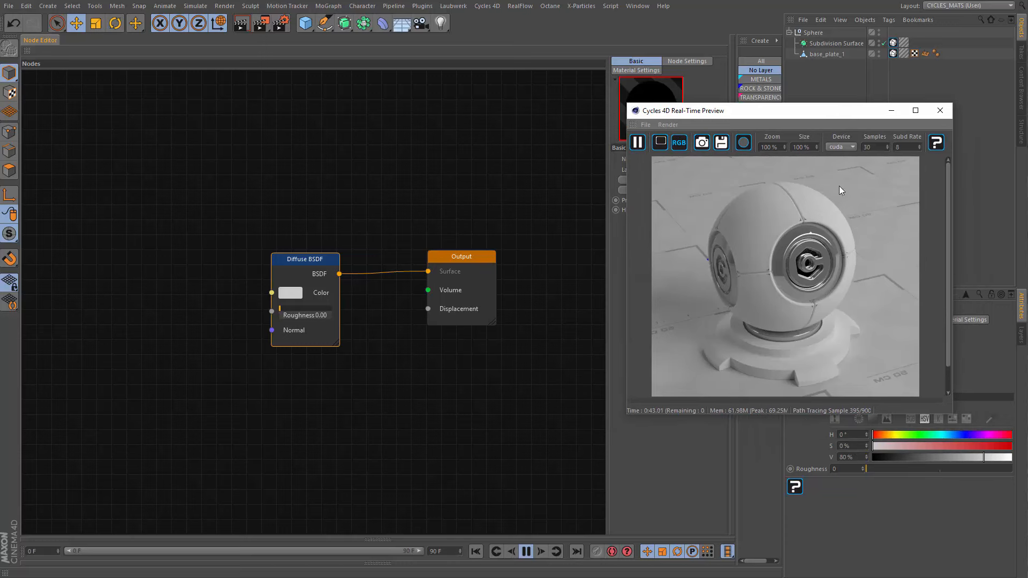
mouse_move(733, 118)
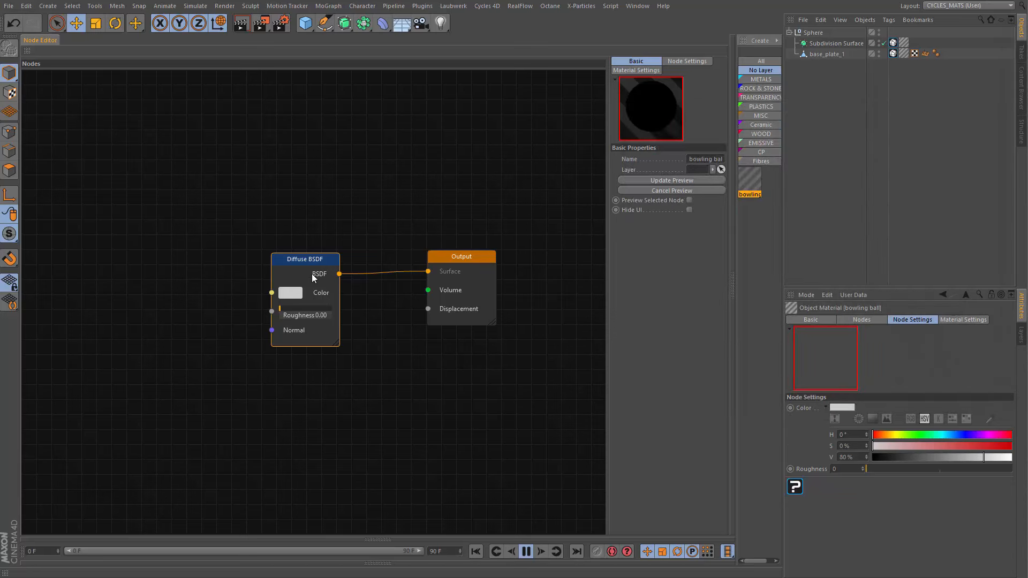
- Reopen the Cycles 4D real-time preview and place it over the node graph
click(758, 40)
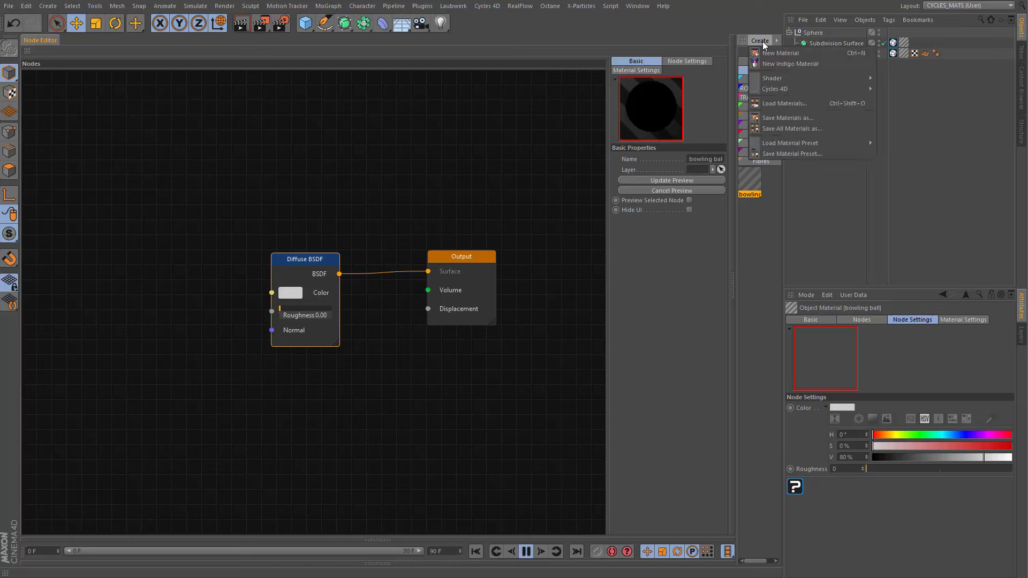
mouse_move(776, 88)
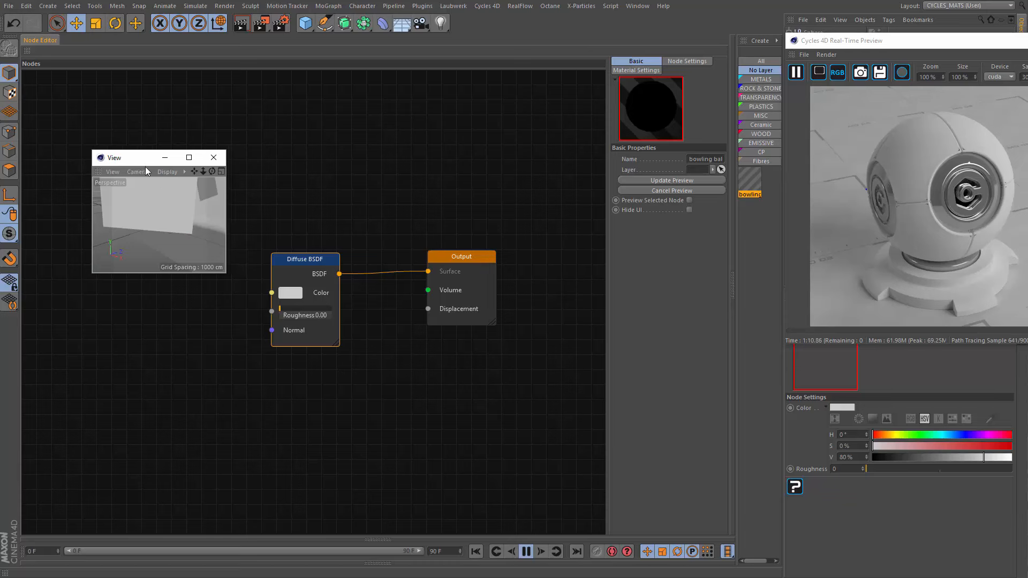
click(213, 157)
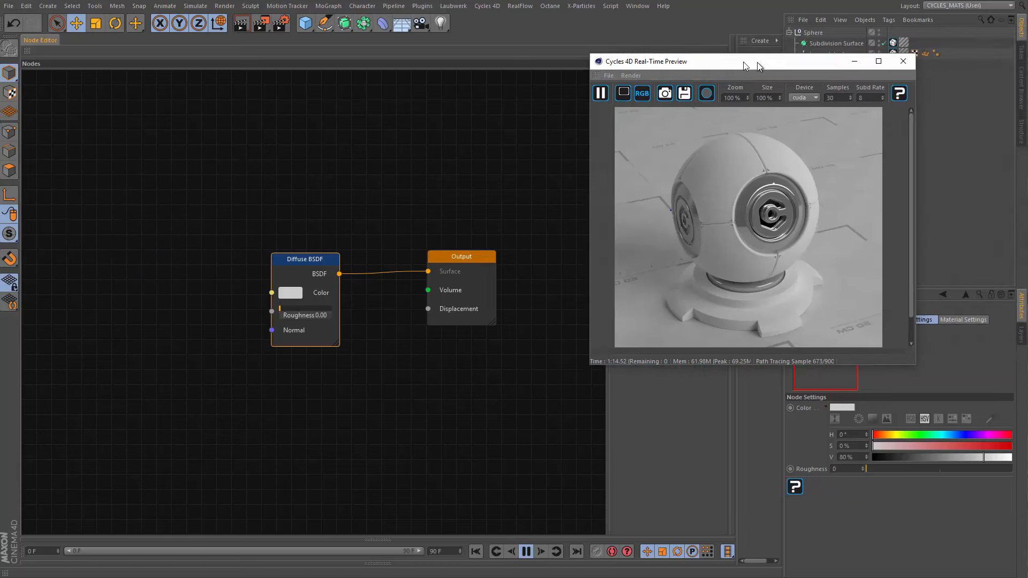
drag(745, 61, 731, 58)
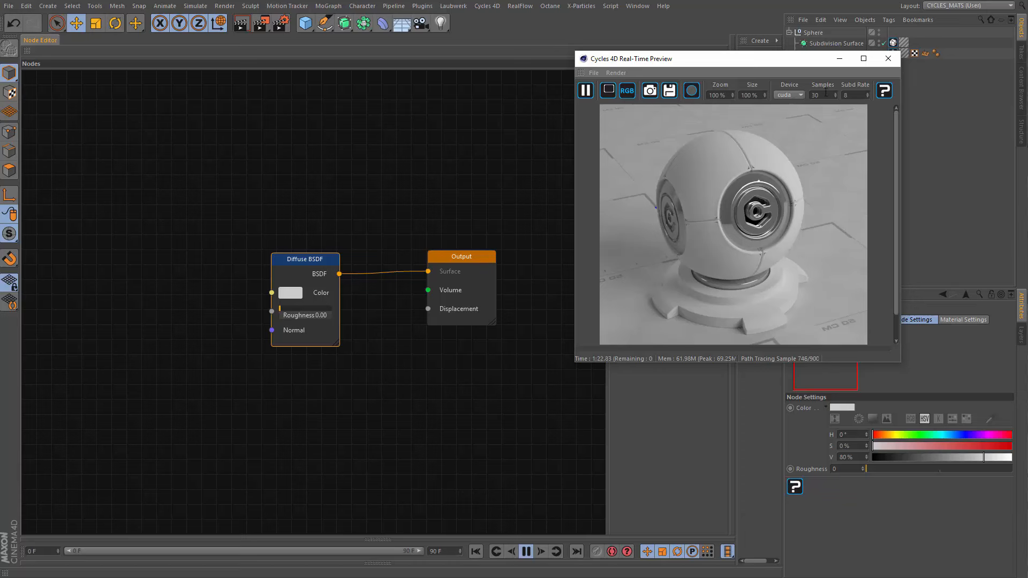
mouse_move(675, 138)
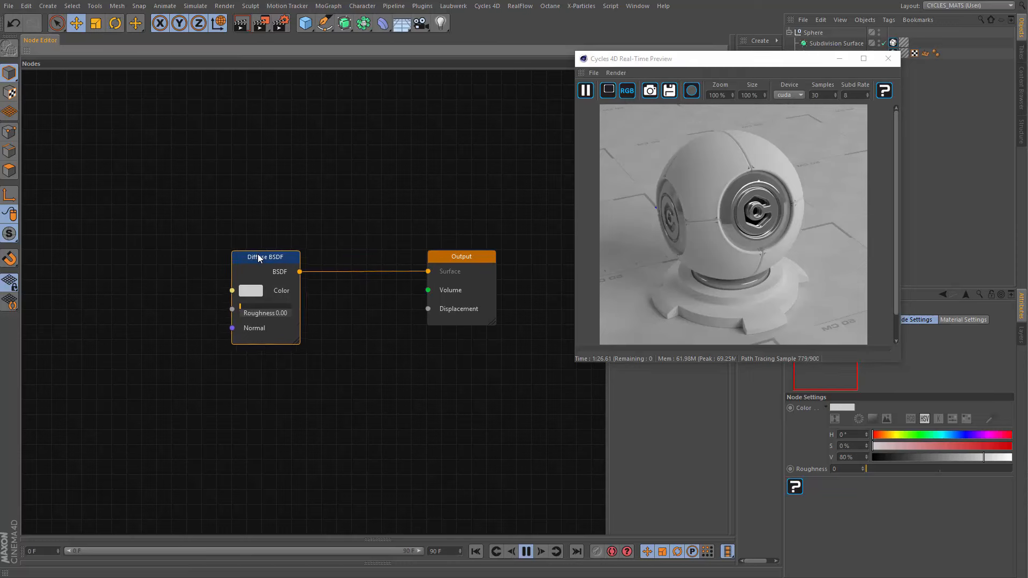
- Delete the Diffuse BSDF node from the bowling ball material graph
right_click(259, 264)
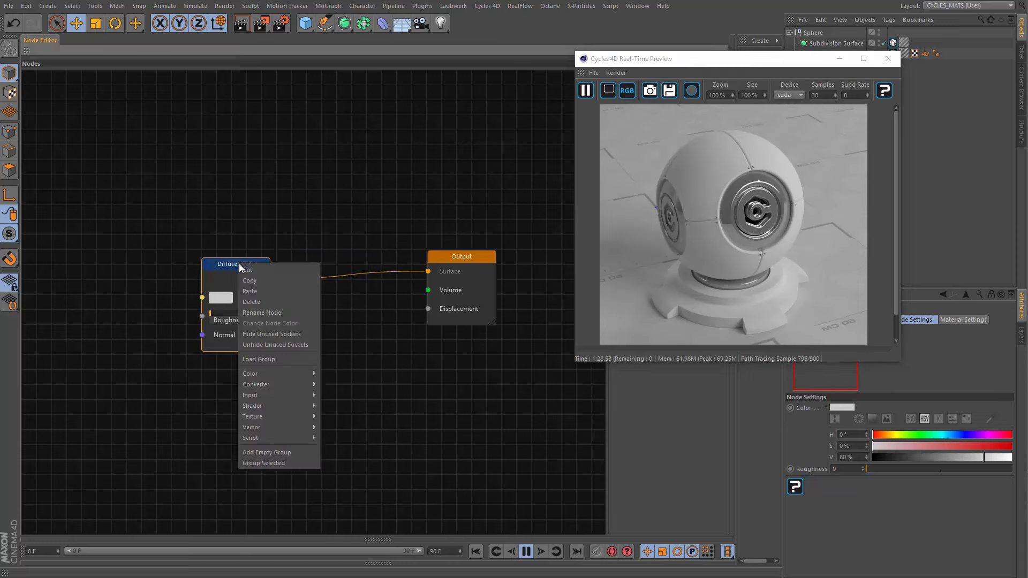
mouse_move(263, 307)
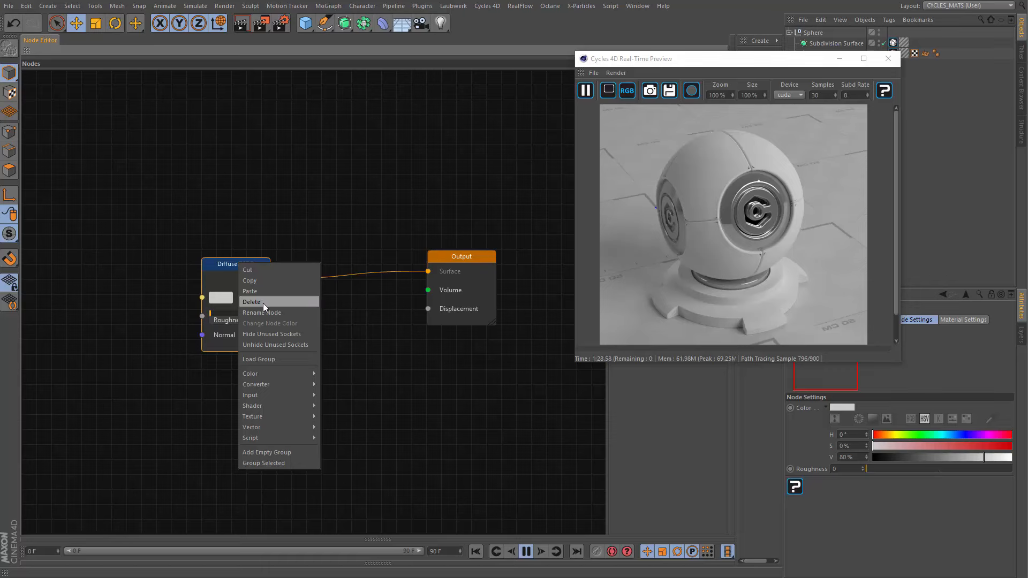
click(251, 301)
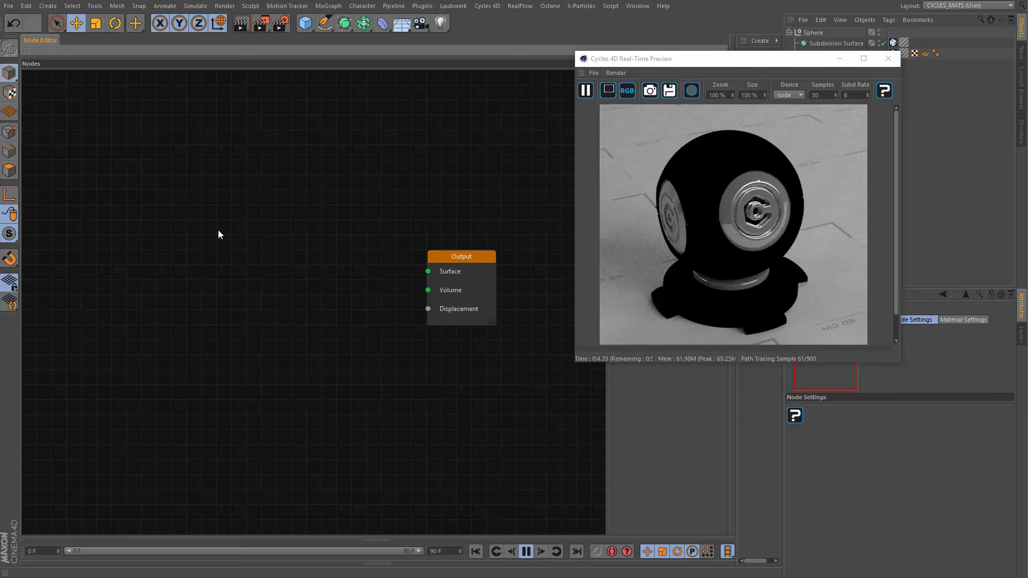
- Add an Image Texture node and show its Node Settings
right_click(213, 229)
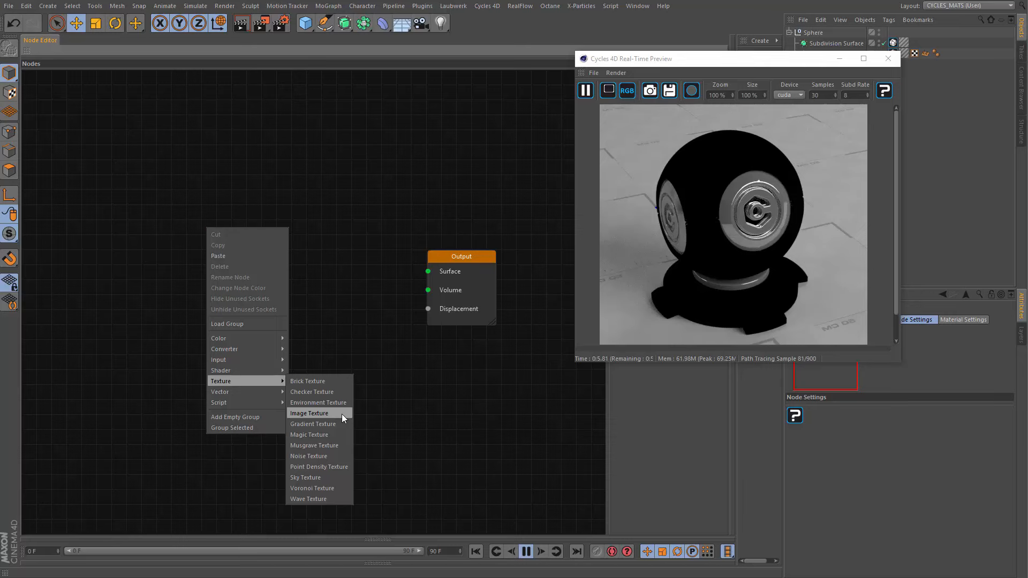
click(309, 412)
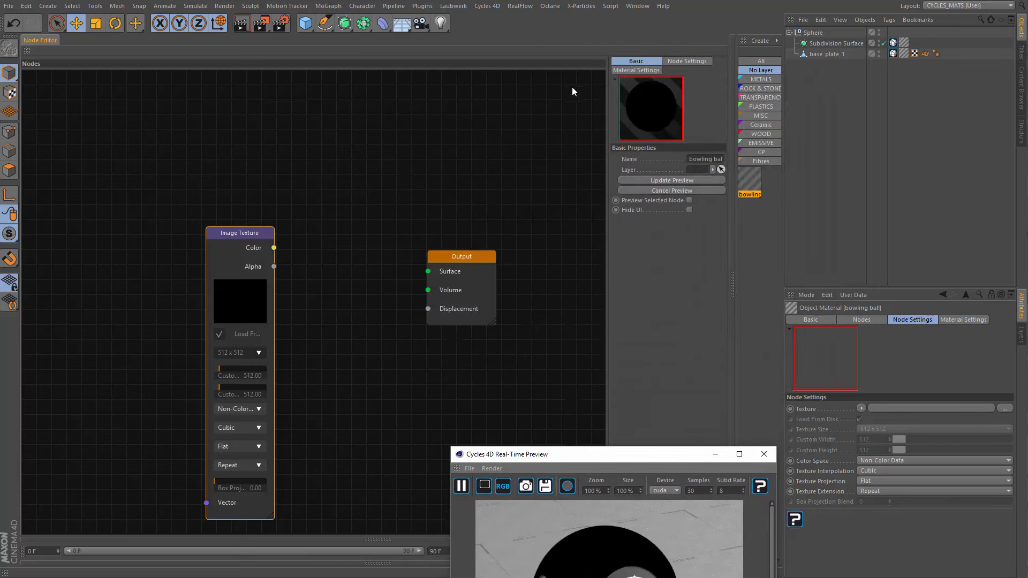
click(686, 61)
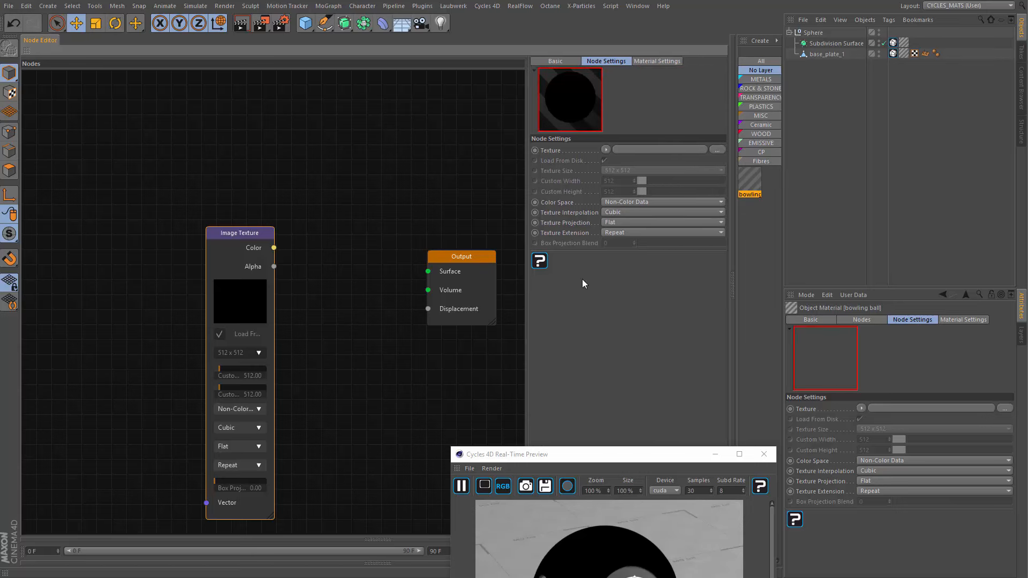
- Load a Noise shader into the Image Texture node's Texture field
click(605, 150)
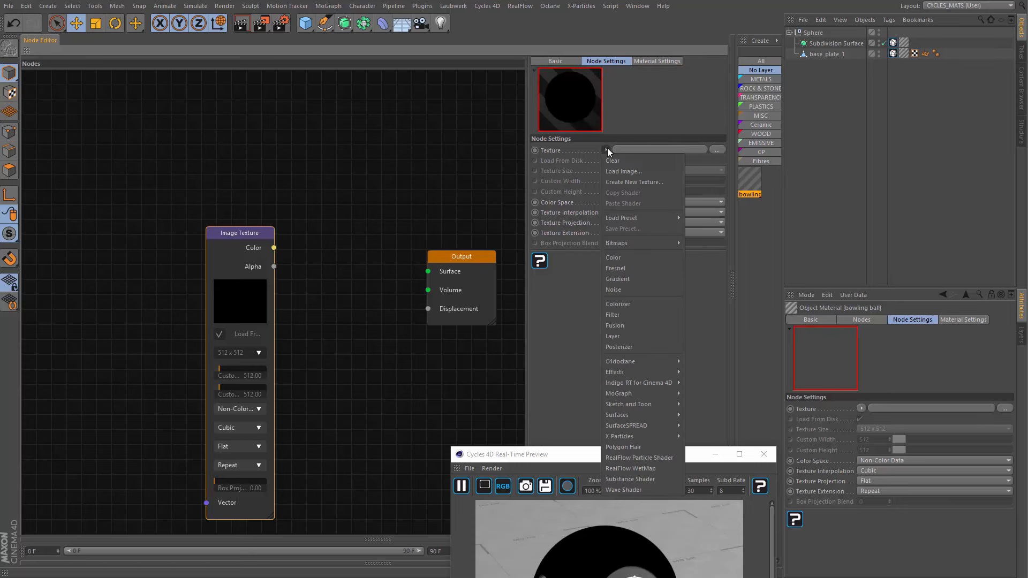
mouse_move(636, 203)
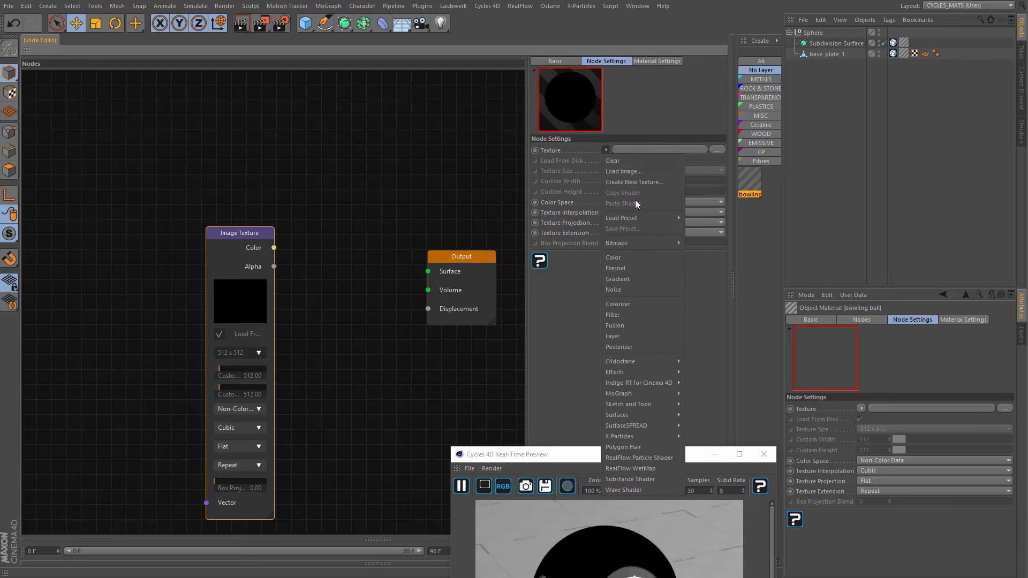
click(613, 289)
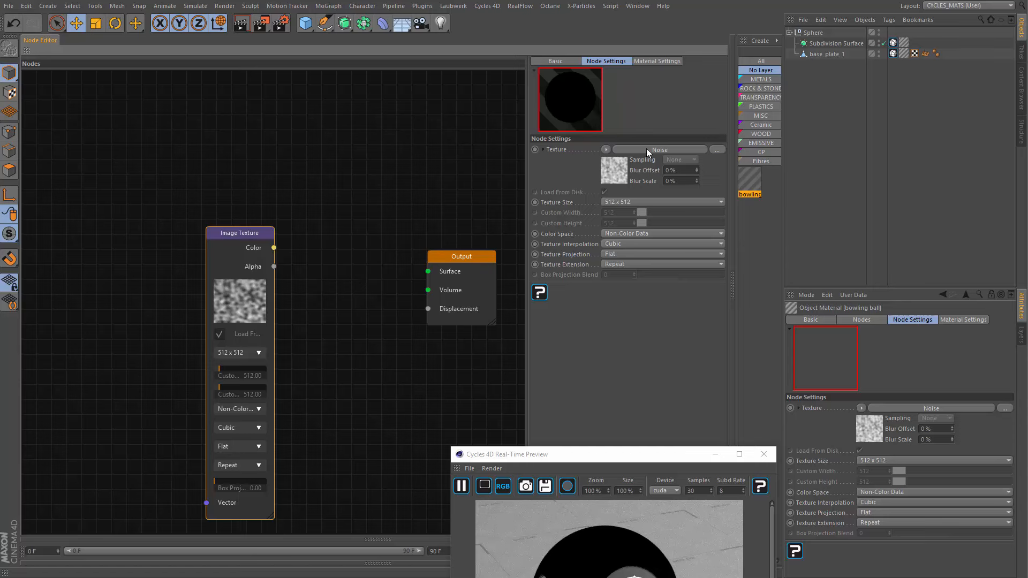
mouse_move(614, 167)
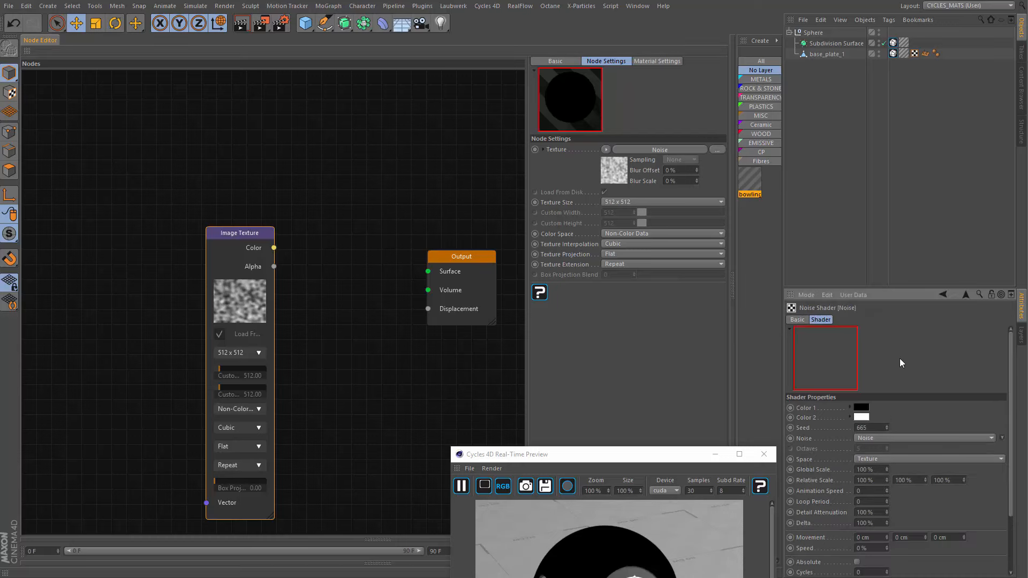
- Set the noise colours to purple and teal
click(860, 406)
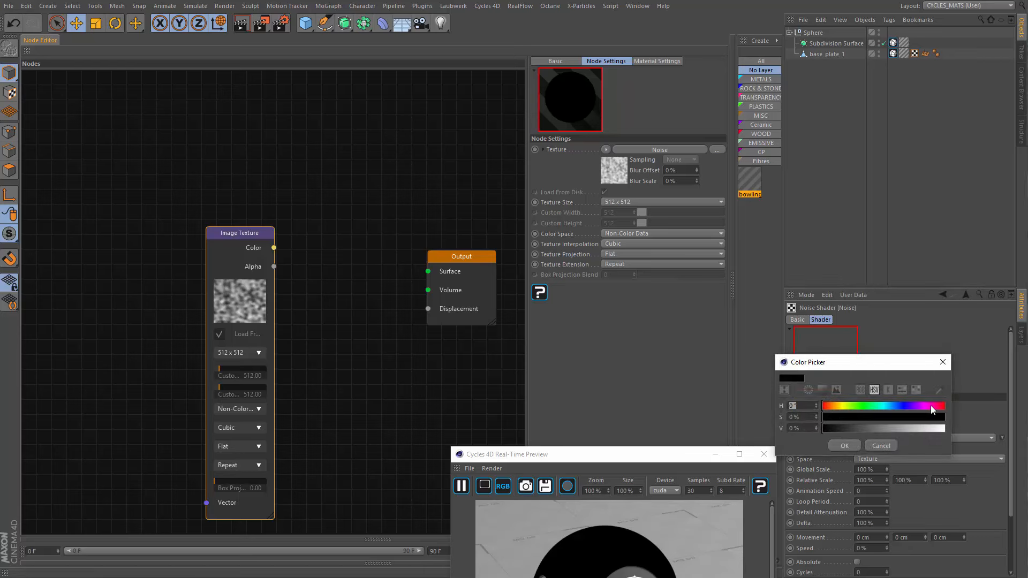
drag(931, 406, 905, 432)
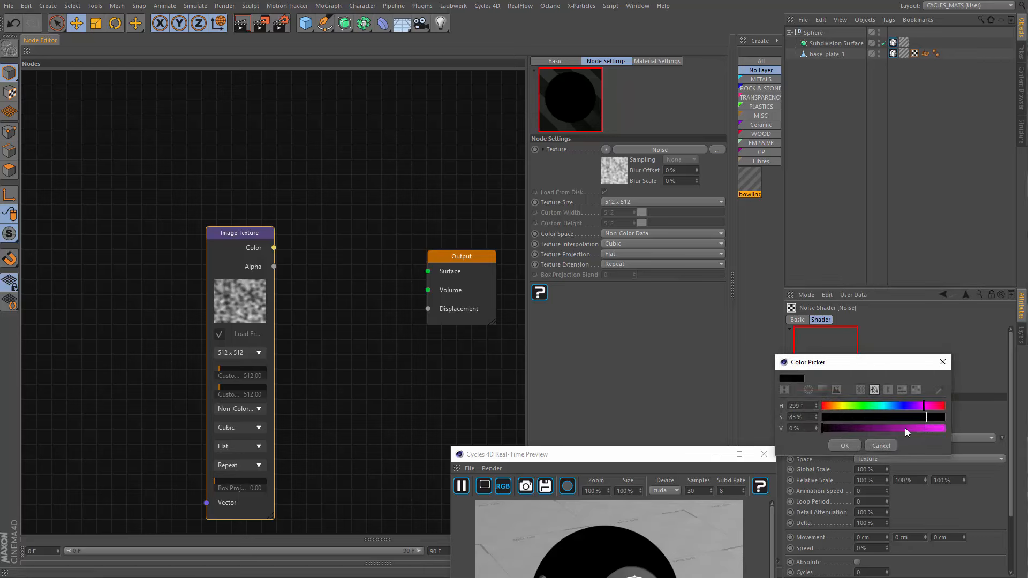
click(844, 445)
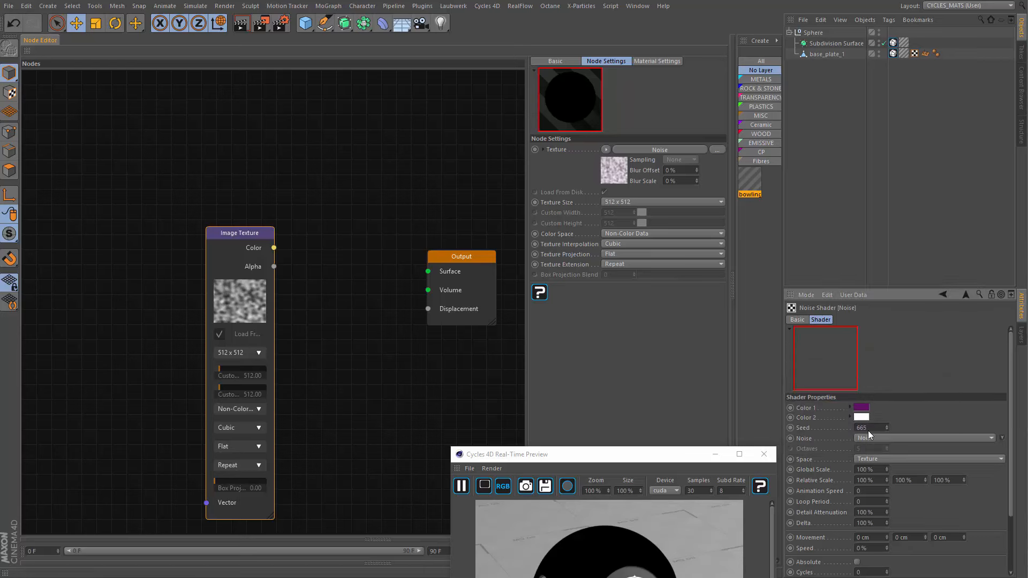
click(861, 406)
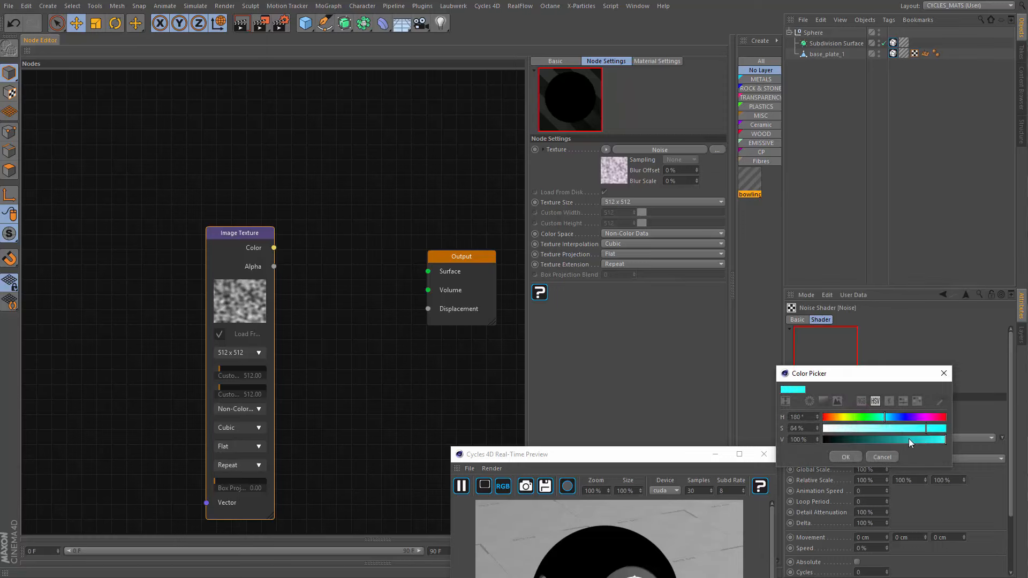
click(844, 456)
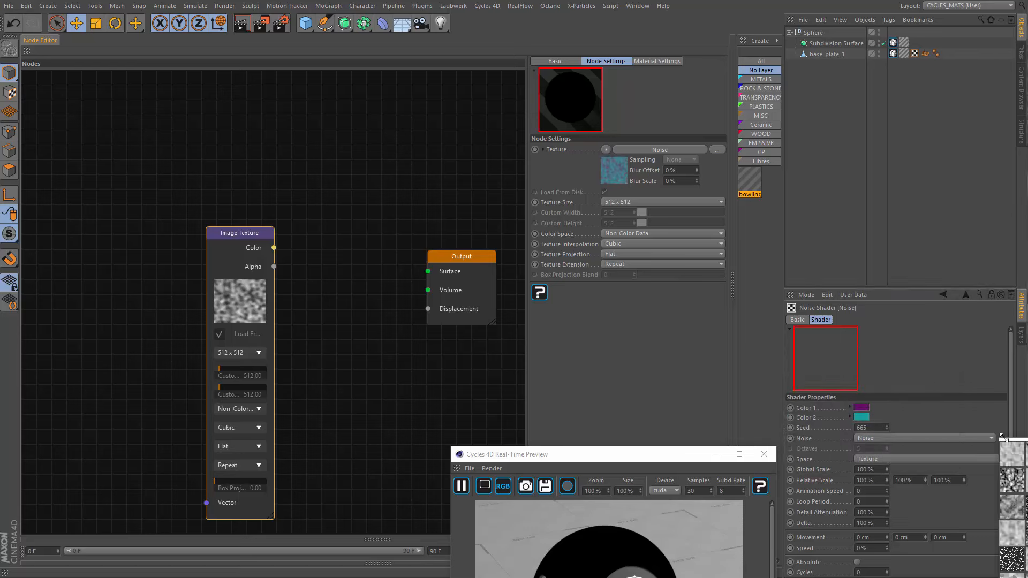
mouse_move(1002, 438)
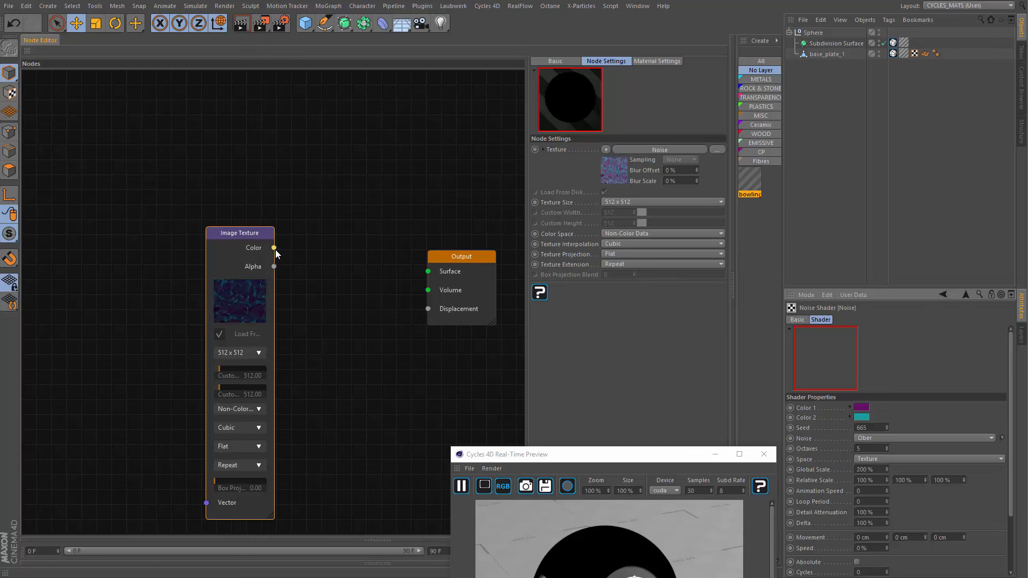
- Connect Image Texture Color to Output Surface and move the node up-left
drag(275, 248, 428, 271)
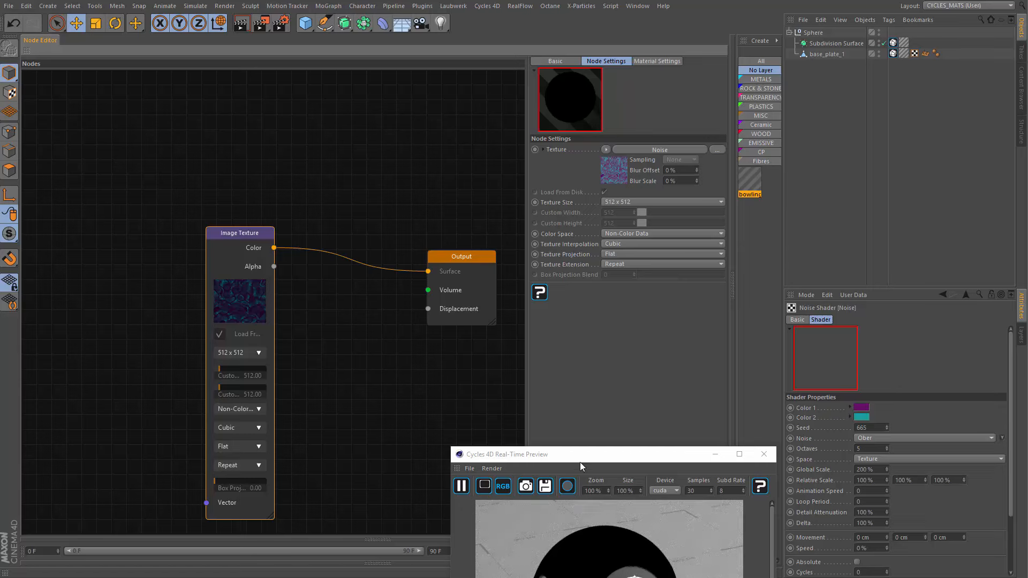
mouse_move(493, 388)
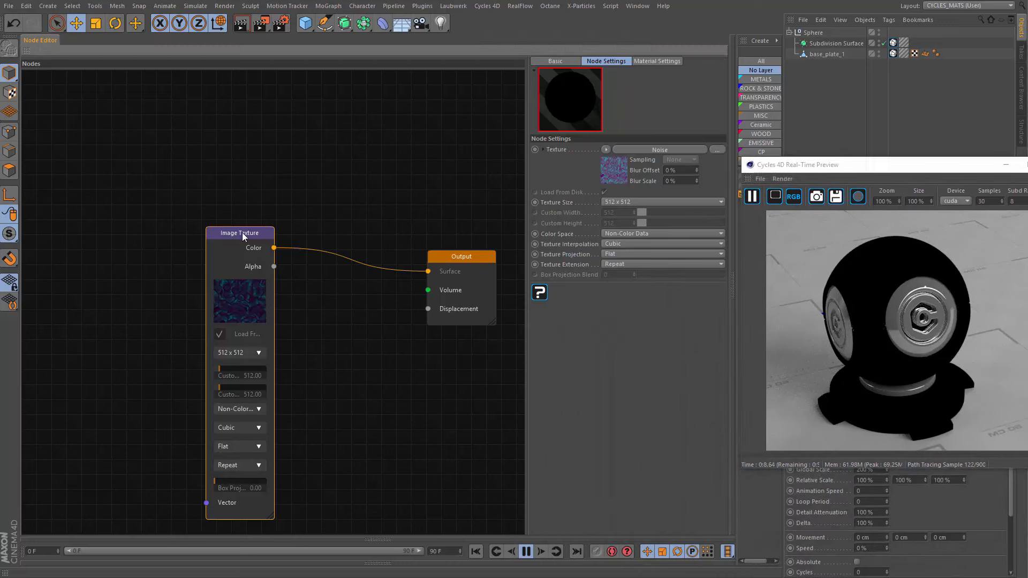
drag(240, 233, 167, 200)
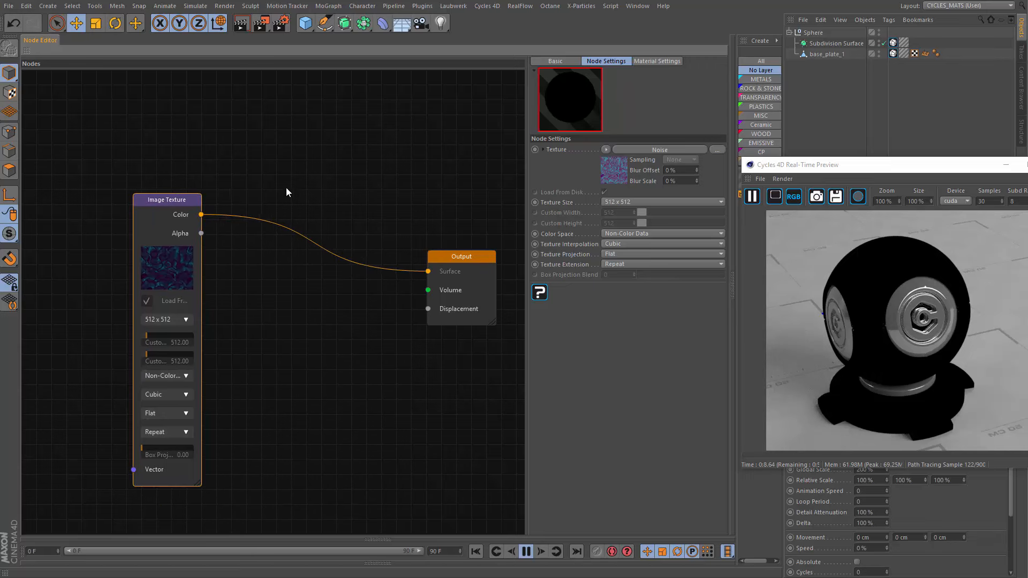
- Add a Diffuse BSDF fed by the noise texture and wire it to Output Surface
right_click(289, 190)
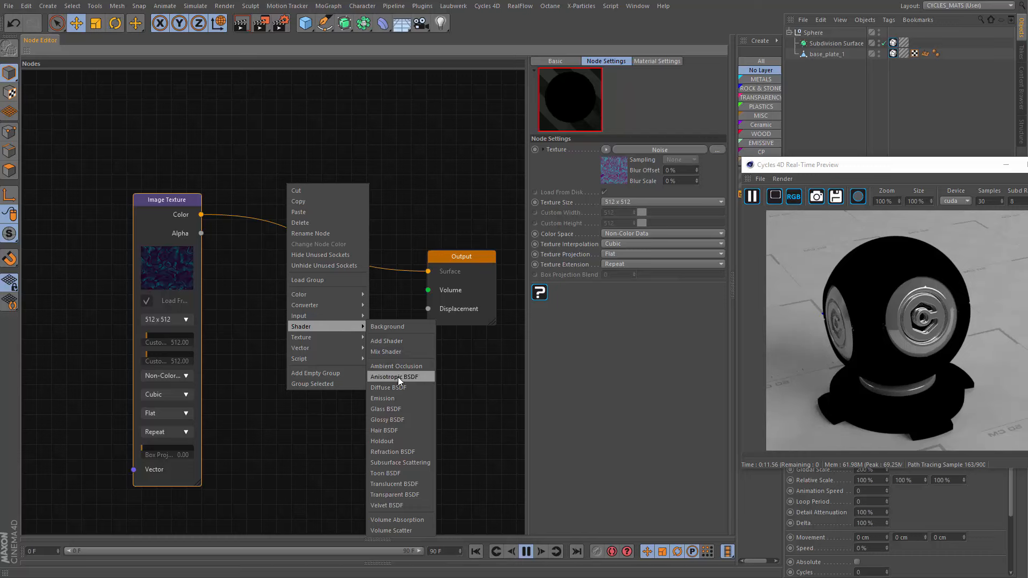
click(388, 387)
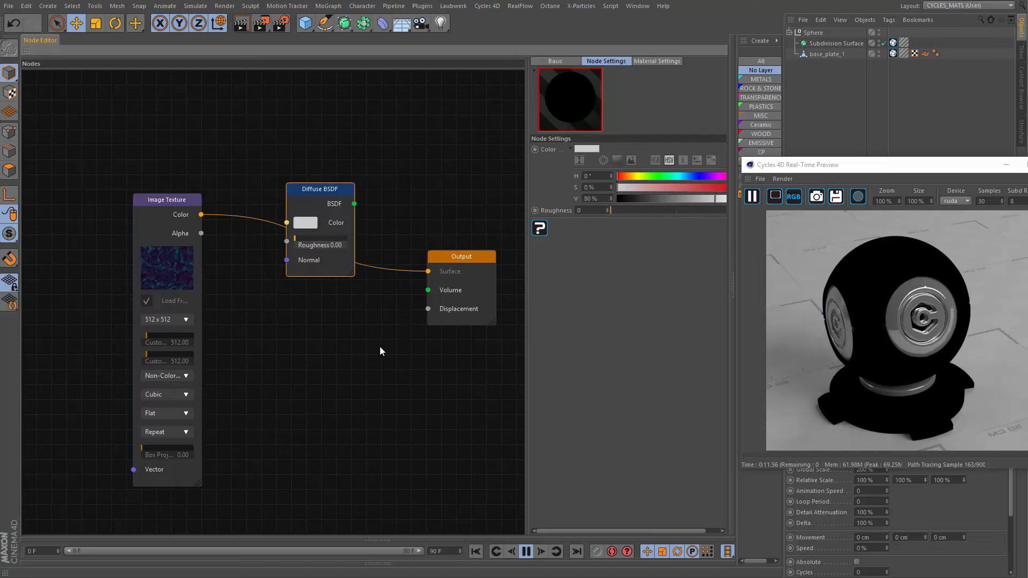
drag(321, 189, 291, 199)
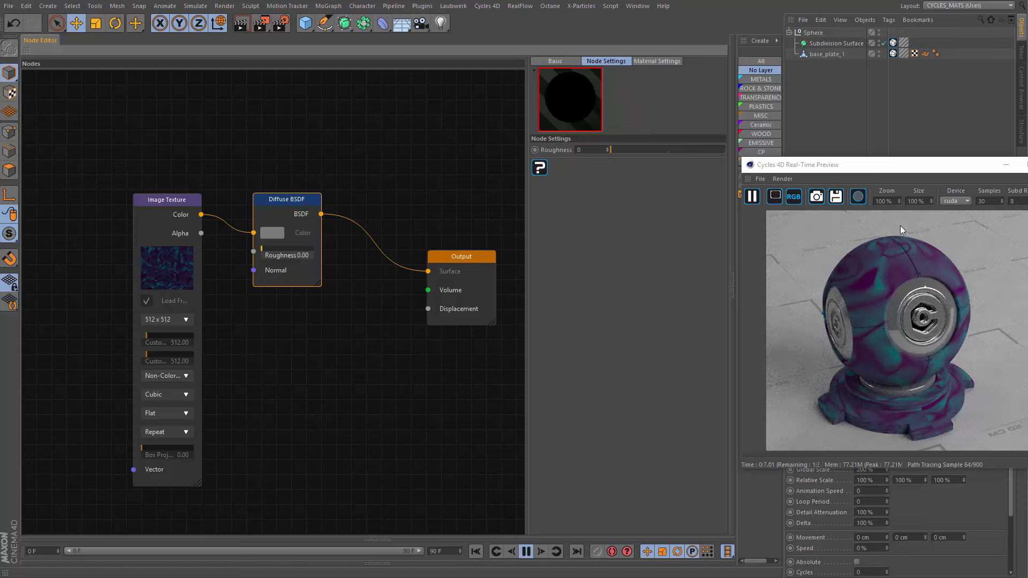
- Collapse the texture and diffuse nodes, then duplicate the Image Texture below
click(167, 199)
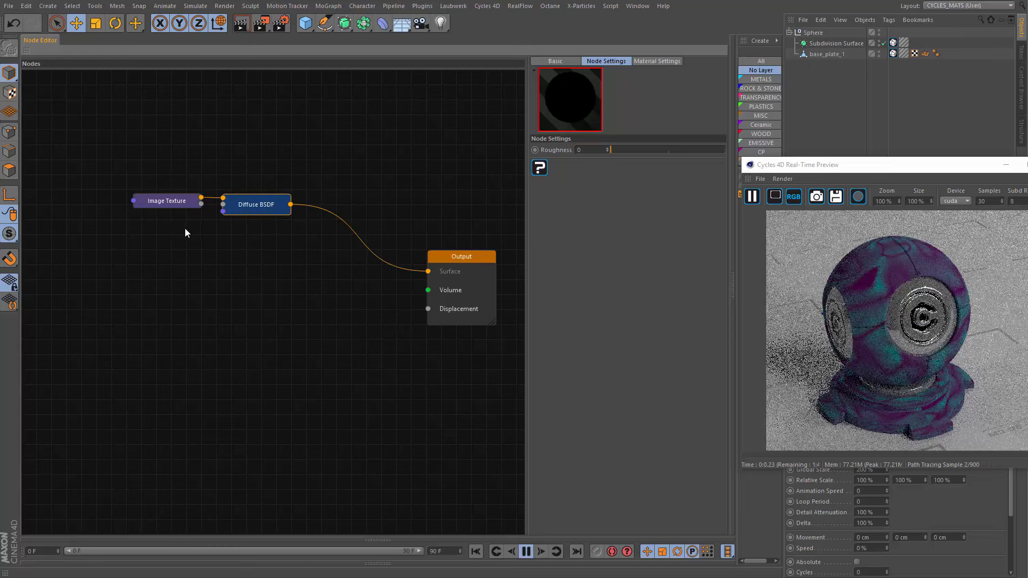
click(167, 201)
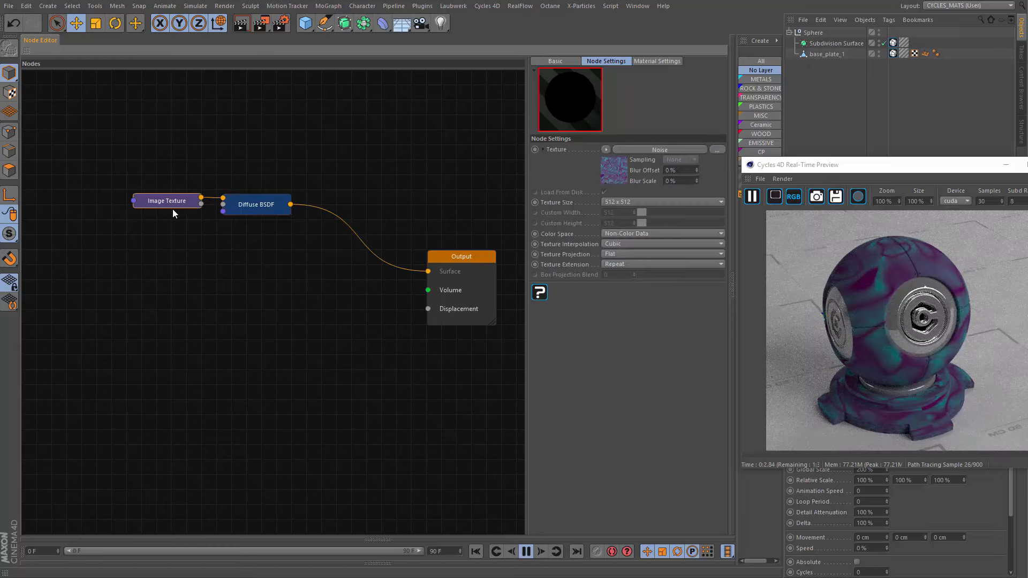
drag(167, 200, 166, 267)
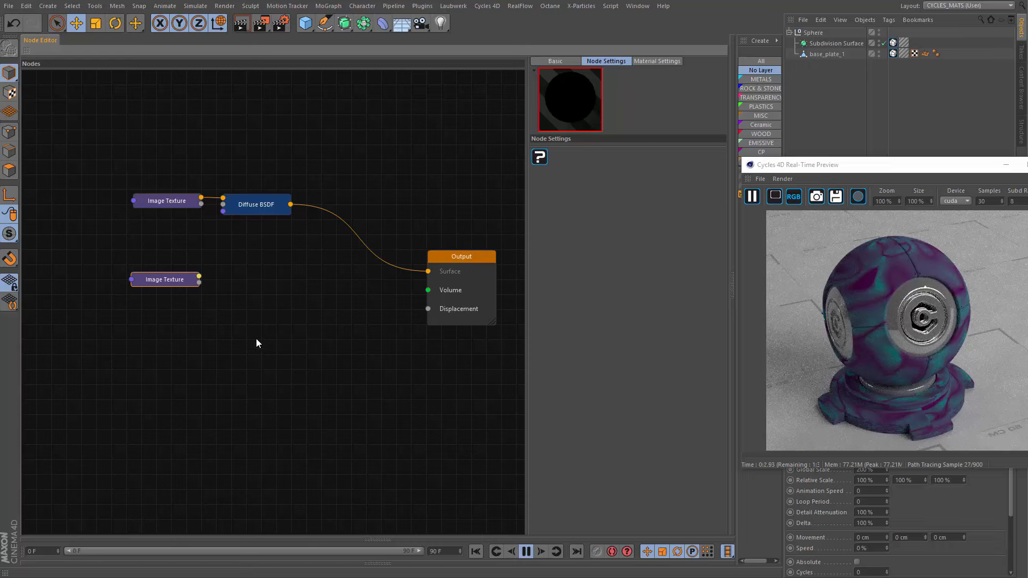
- Add a Glossy BSDF node beside the second Image Texture node
right_click(257, 342)
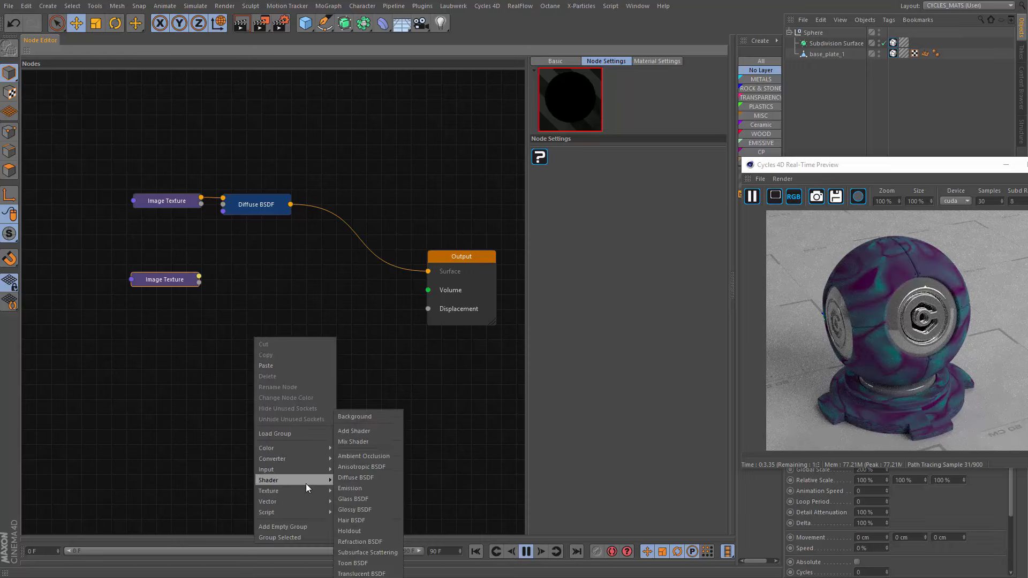
click(354, 509)
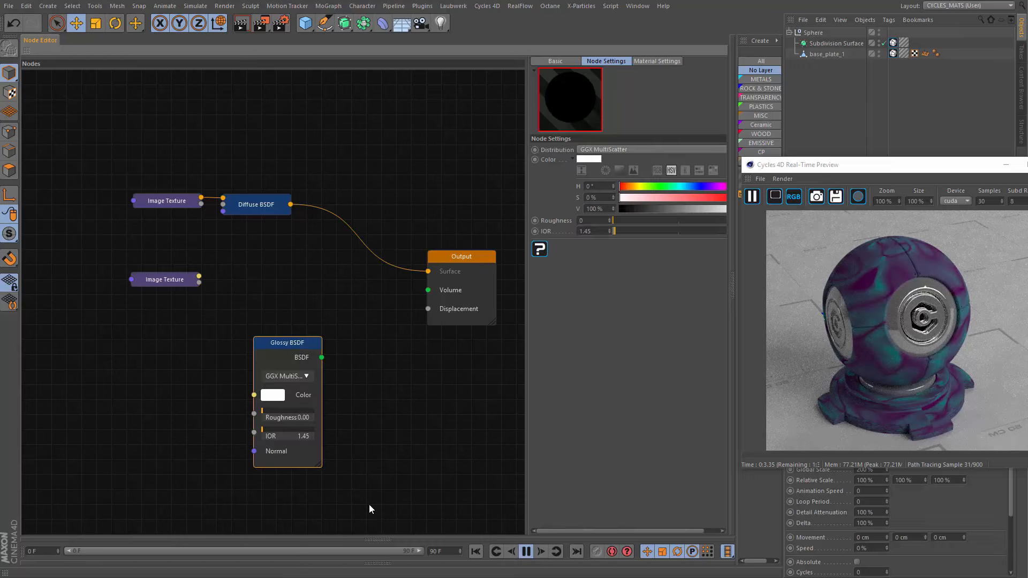
drag(287, 342, 255, 320)
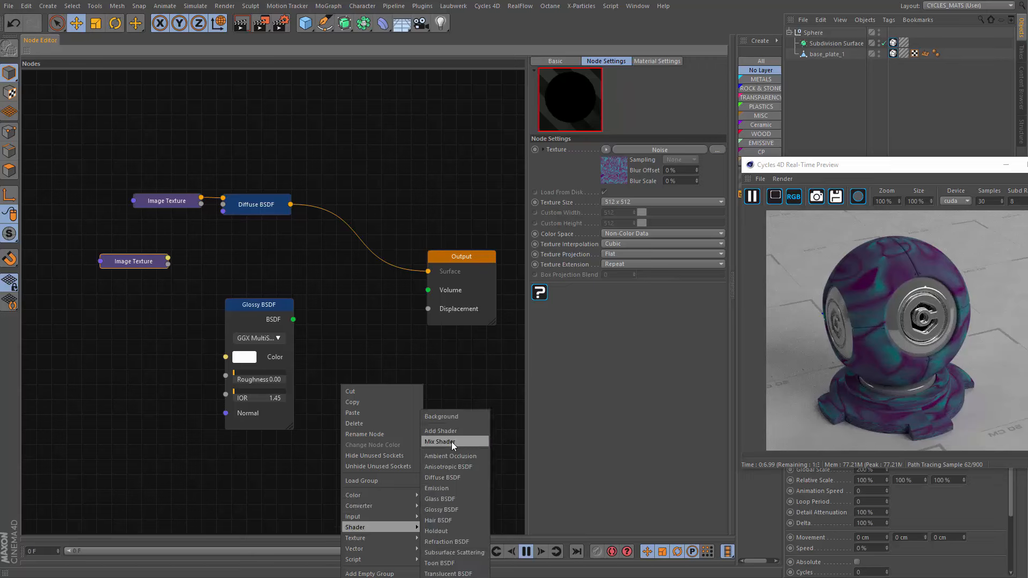
- Insert a Mix Shader between Diffuse and Output, and raise glossy roughness to 0.06
click(441, 441)
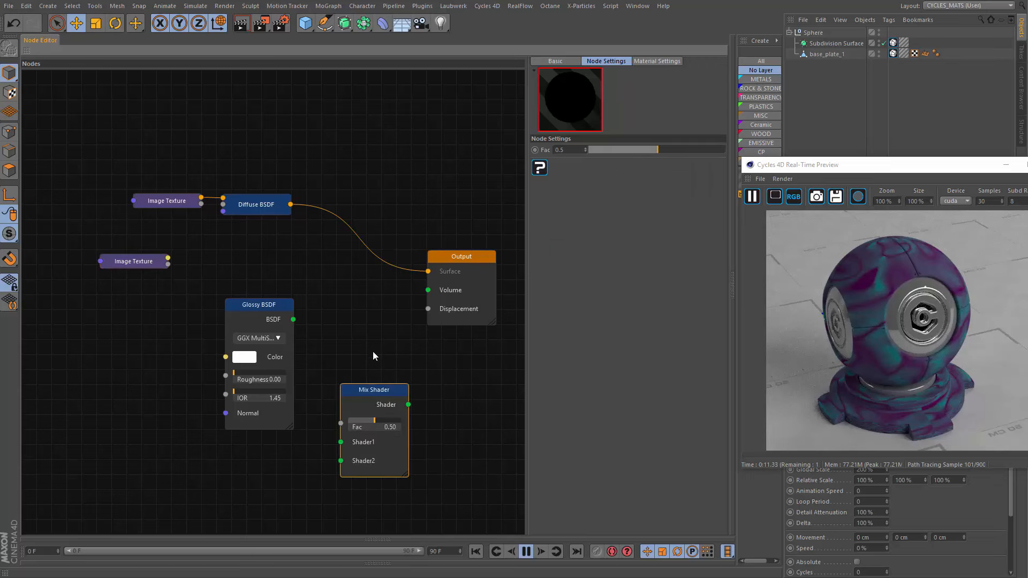
drag(373, 391, 359, 207)
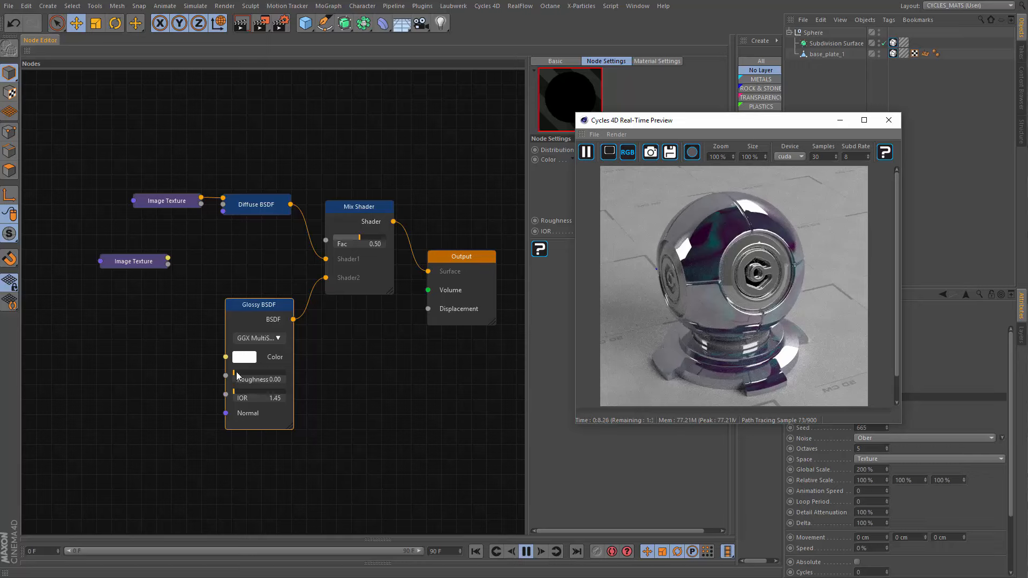
drag(236, 379, 239, 379)
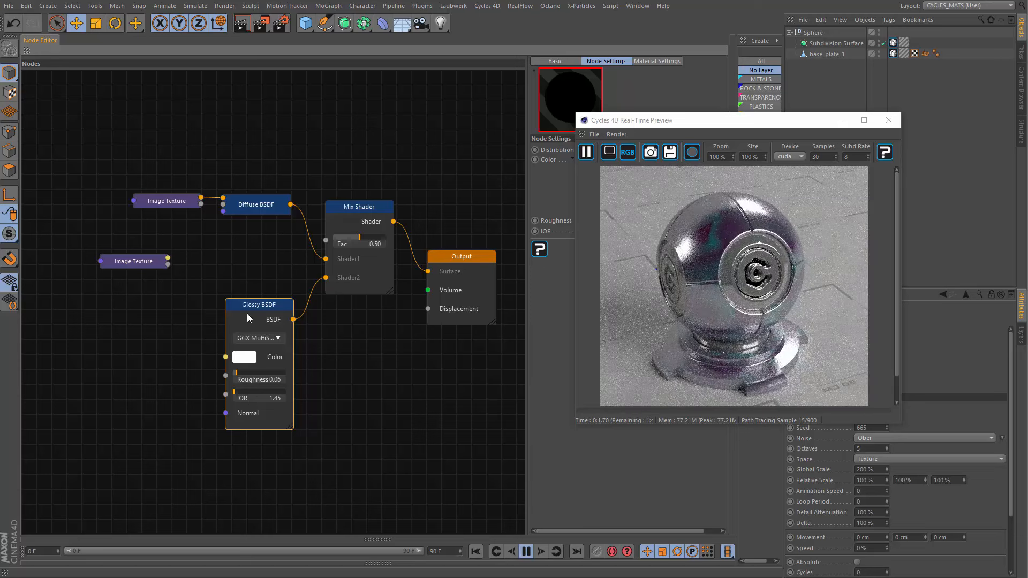
- Collapse the Glossy BSDF and rearrange the diffuse and image texture nodes
click(248, 304)
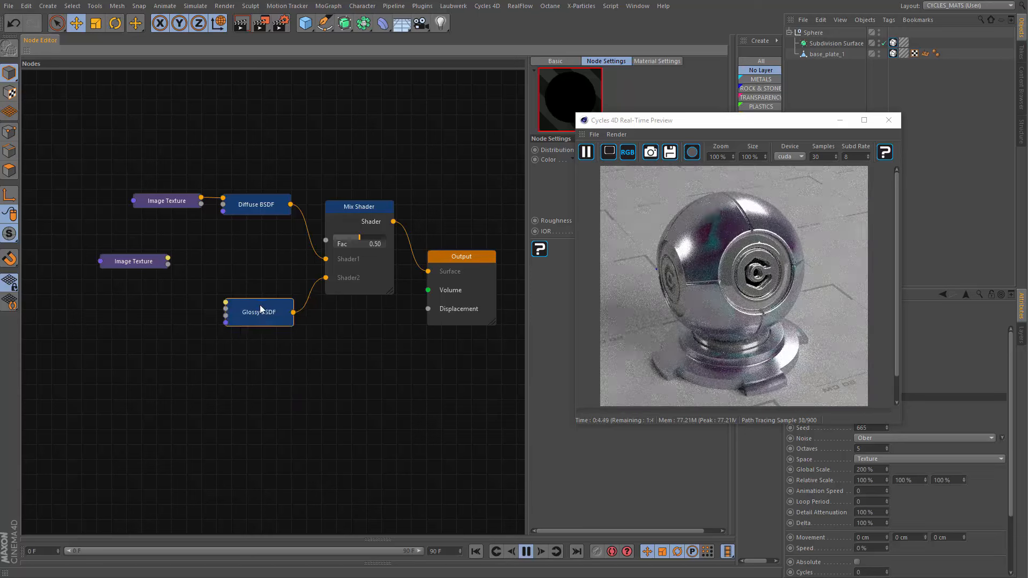
drag(259, 312, 260, 278)
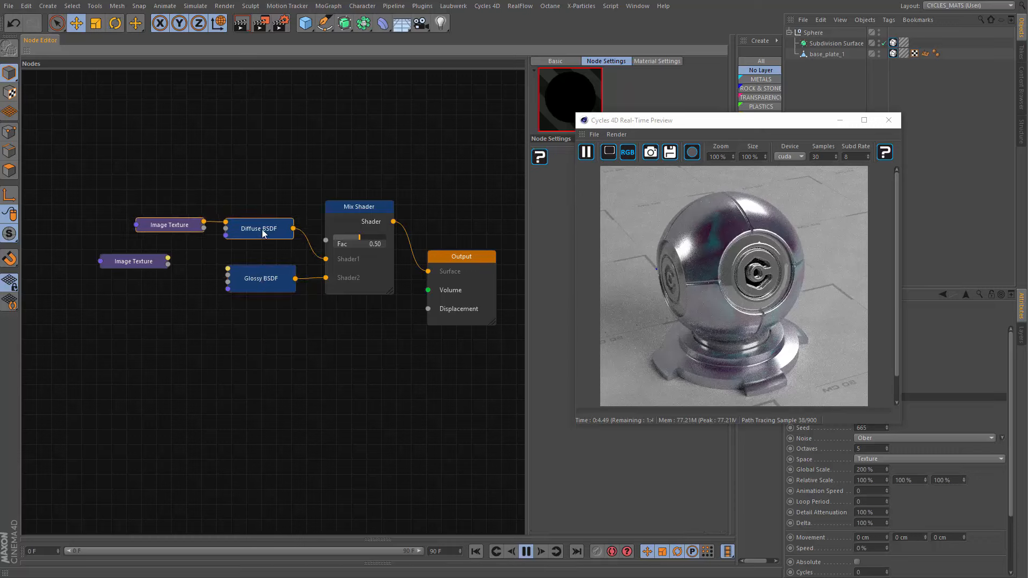
drag(169, 224, 247, 166)
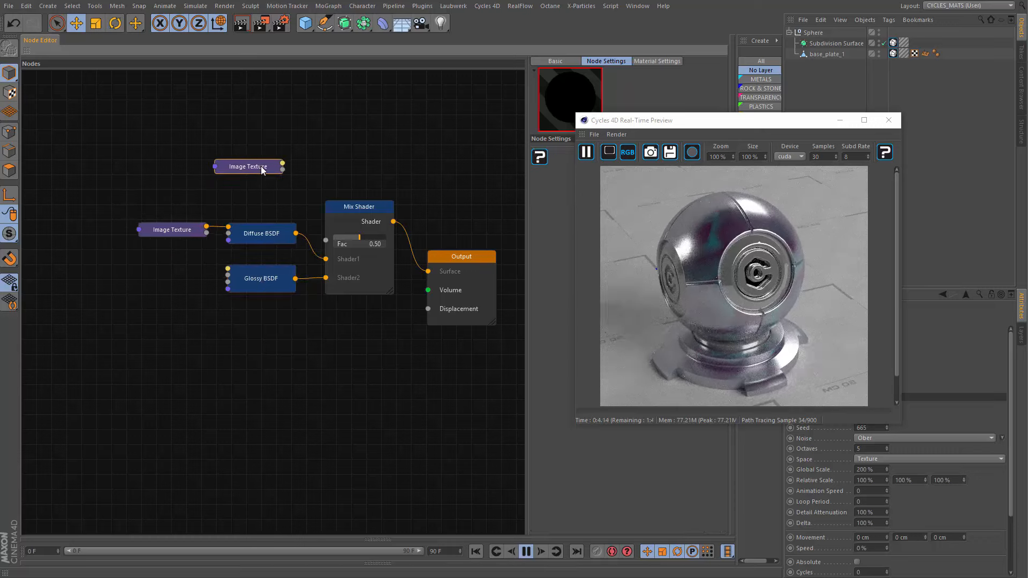
- Set the second Image Texture to Surfaces > Starfield and wire it to the Mix Fac
click(248, 167)
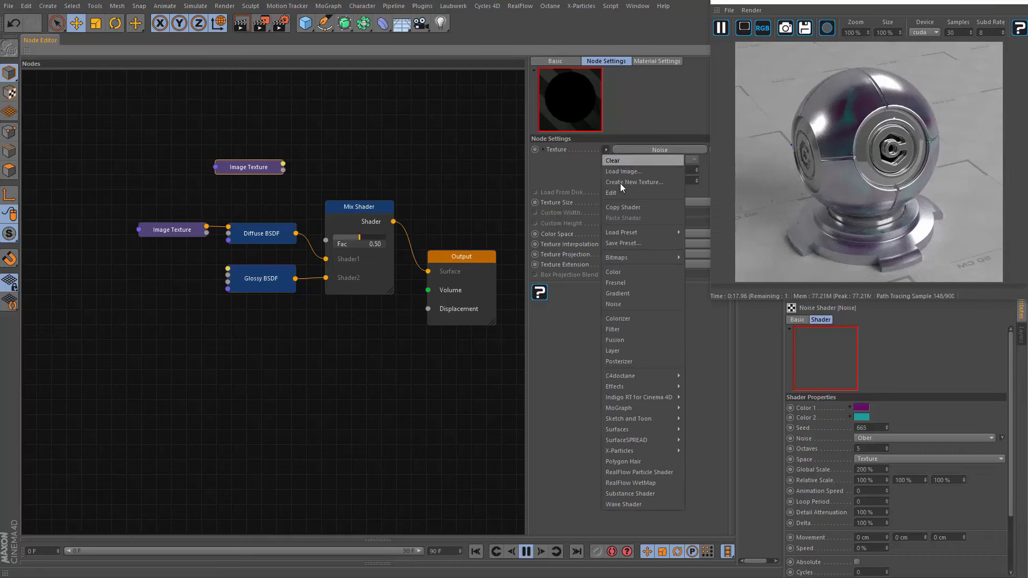
mouse_move(616, 429)
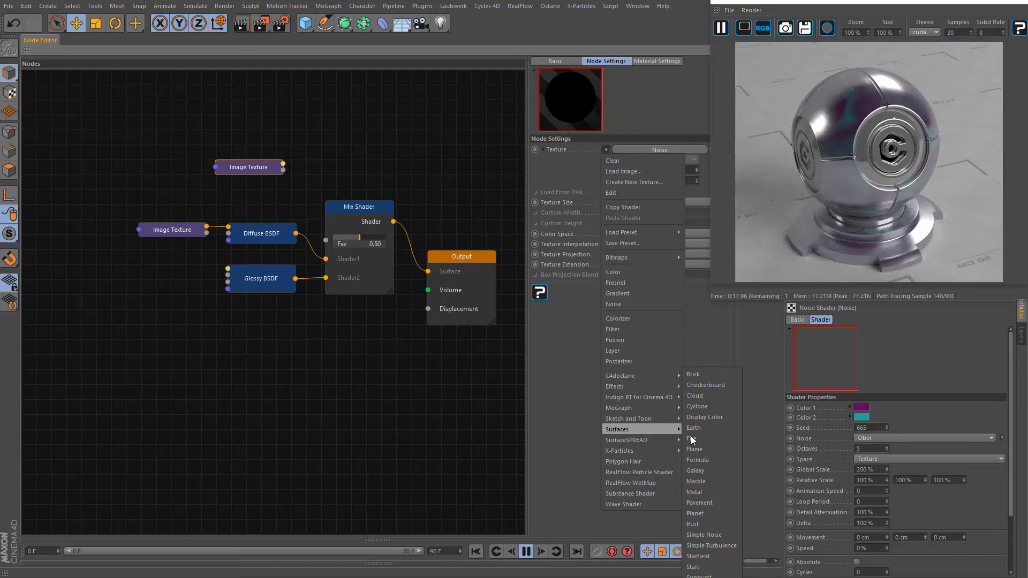
click(691, 566)
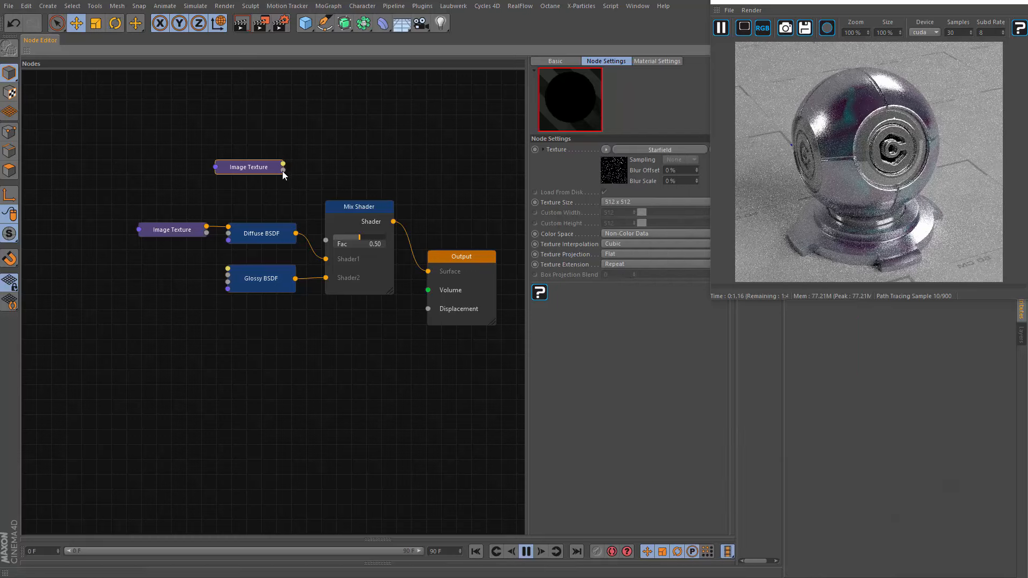
drag(284, 167, 326, 242)
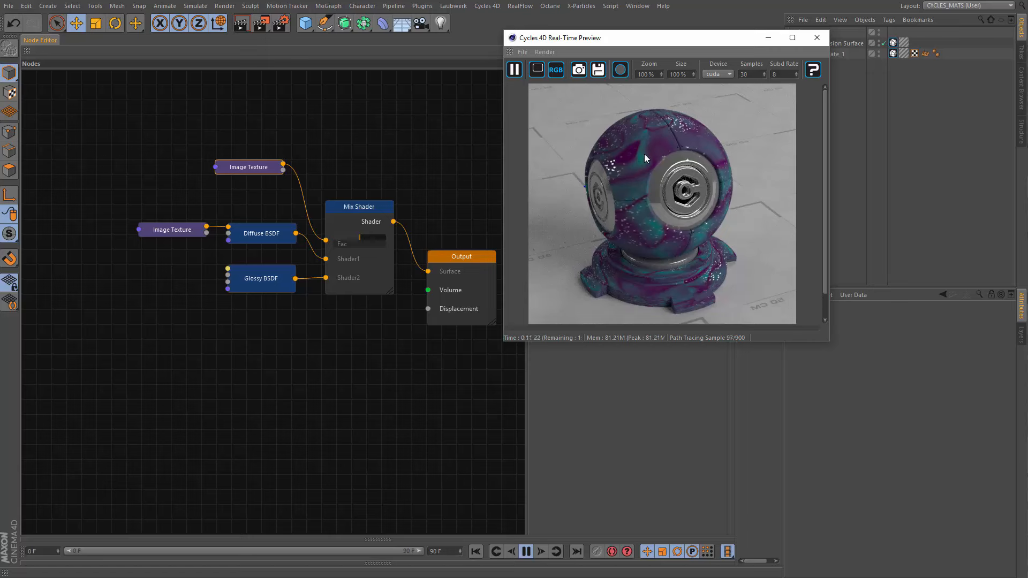
mouse_move(646, 140)
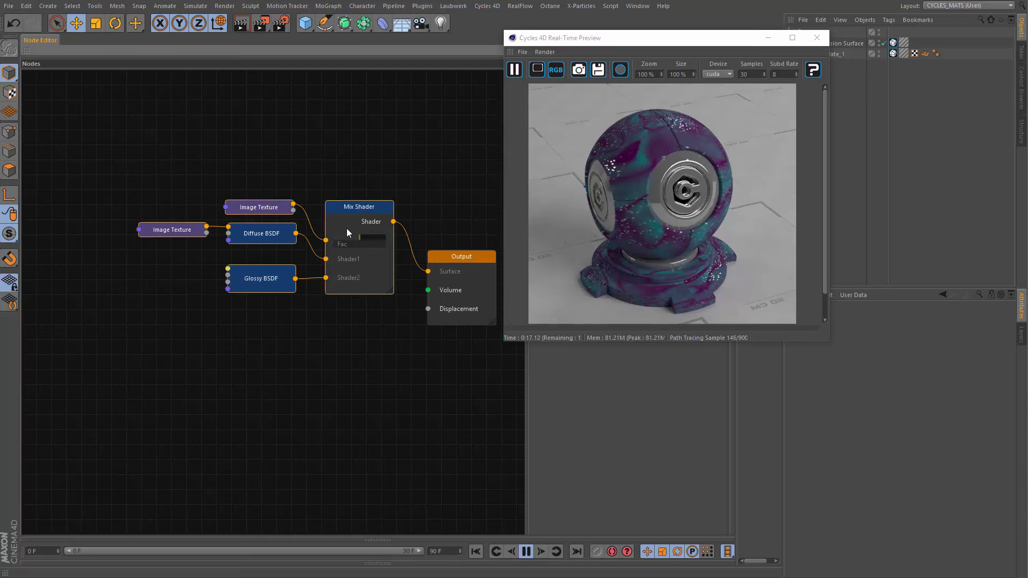
- Move the starfield texture beside the first Mix Shader to make room for a second mix
drag(359, 207, 233, 200)
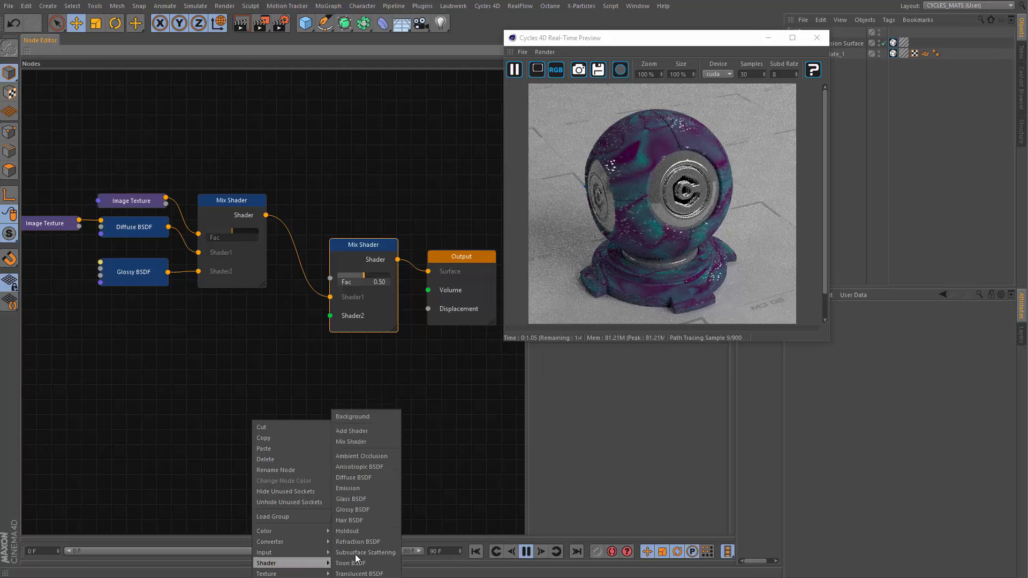
- Feed a new Glossy BSDF into the second Mix Shader's Shader2, Fac 0.12
click(352, 509)
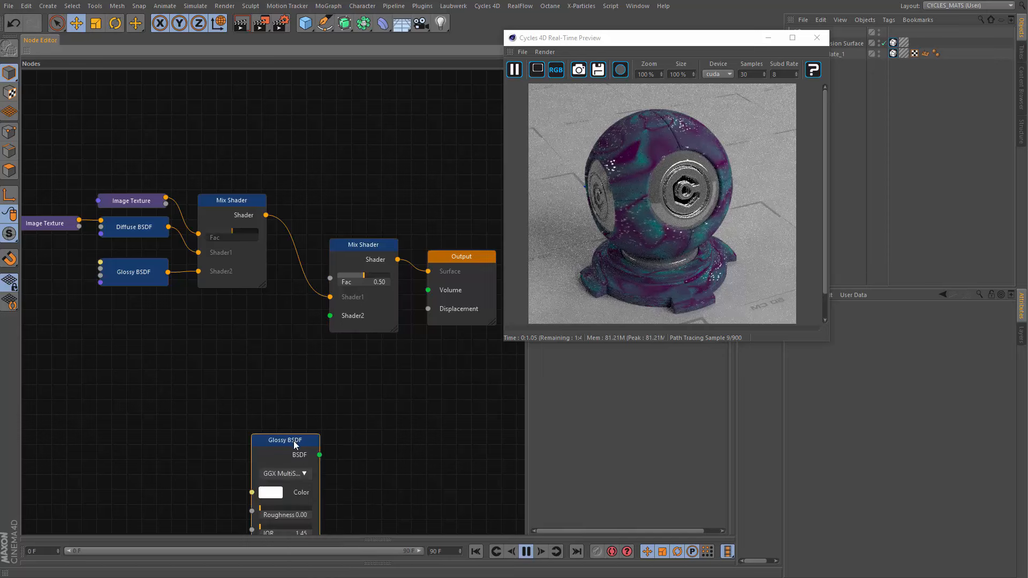
drag(286, 440, 217, 326)
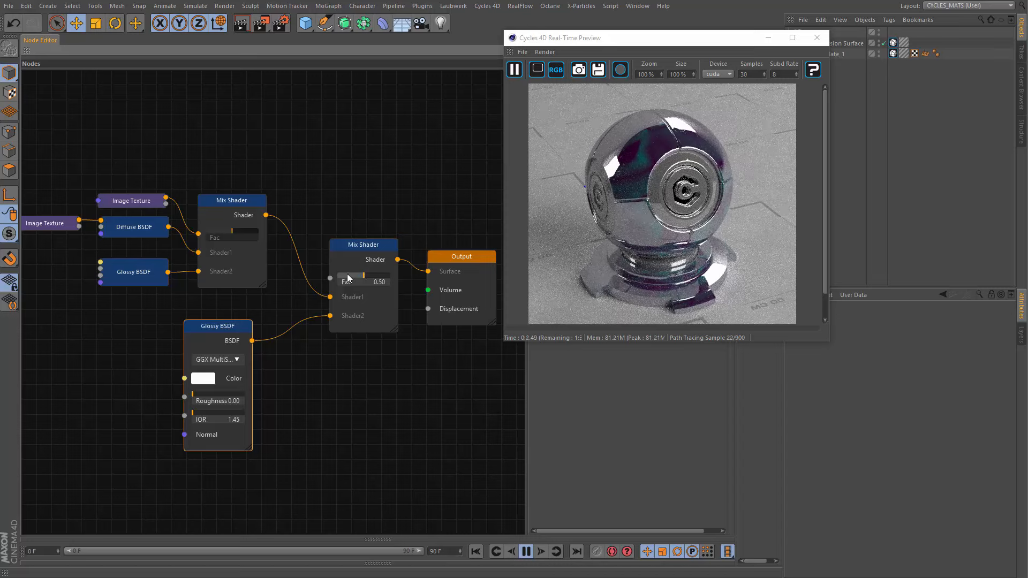
drag(364, 274, 344, 274)
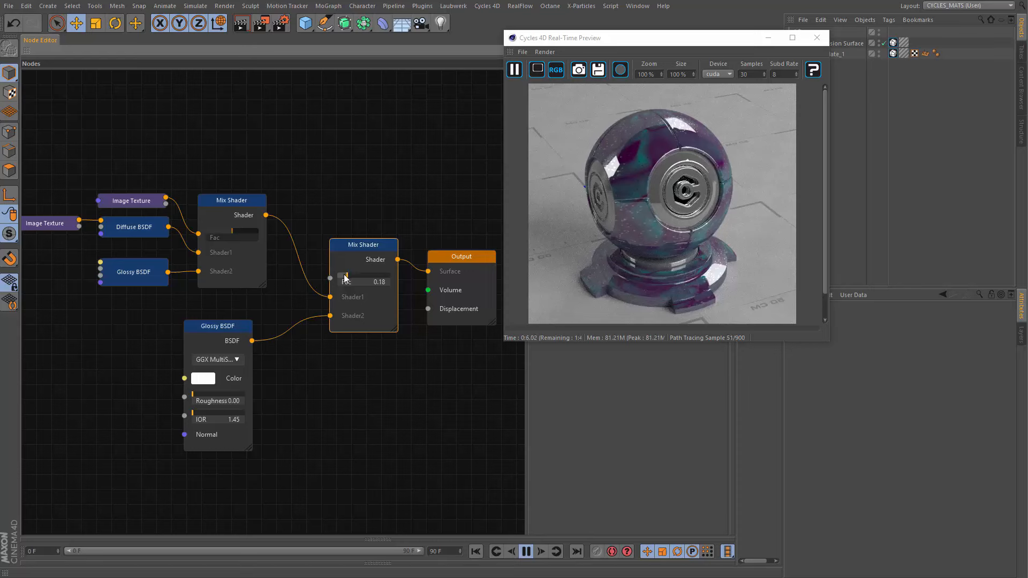
drag(354, 281, 344, 281)
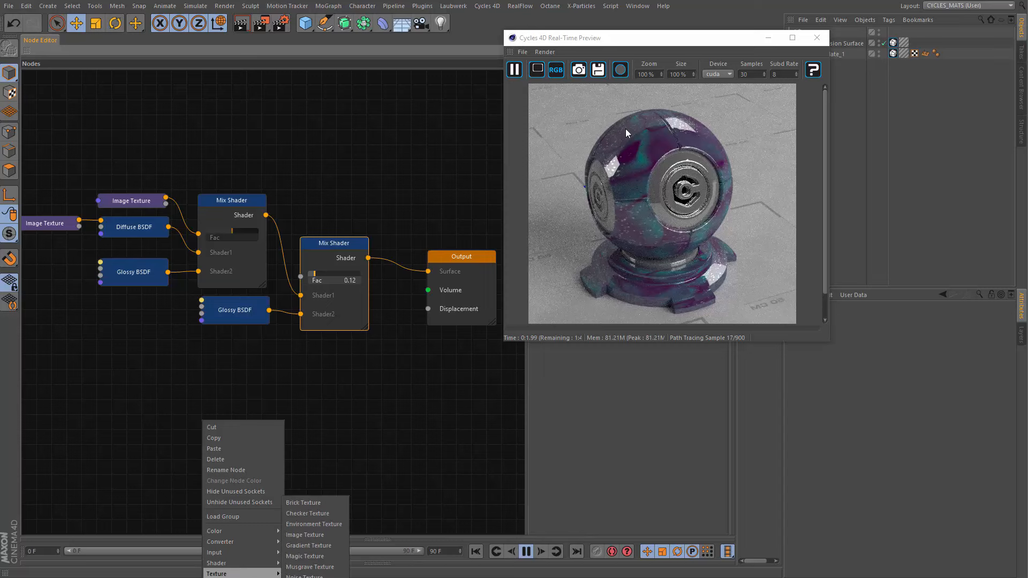
- Connect a Noise Texture to Output Displacement as bump, scale 0.9, detail 2
click(304, 575)
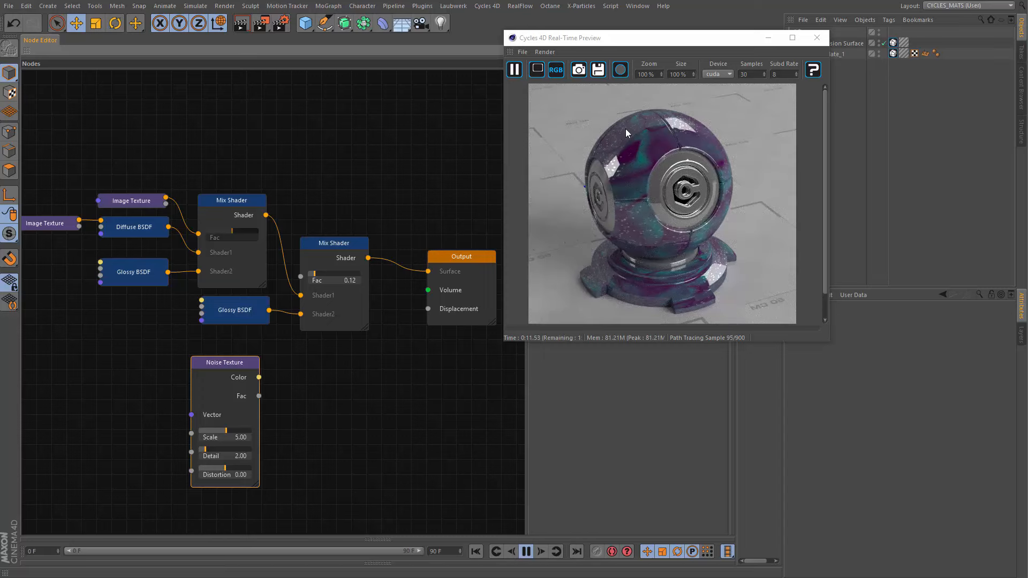
drag(258, 396, 427, 308)
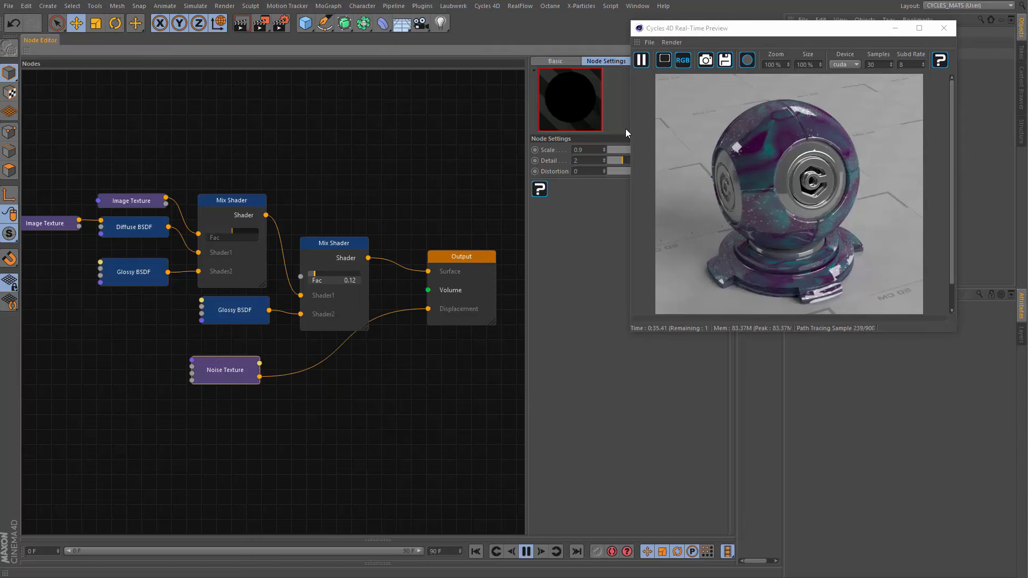
- Move the noise node aside and wire a new Mix Shader between the two mixes
drag(224, 368, 370, 397)
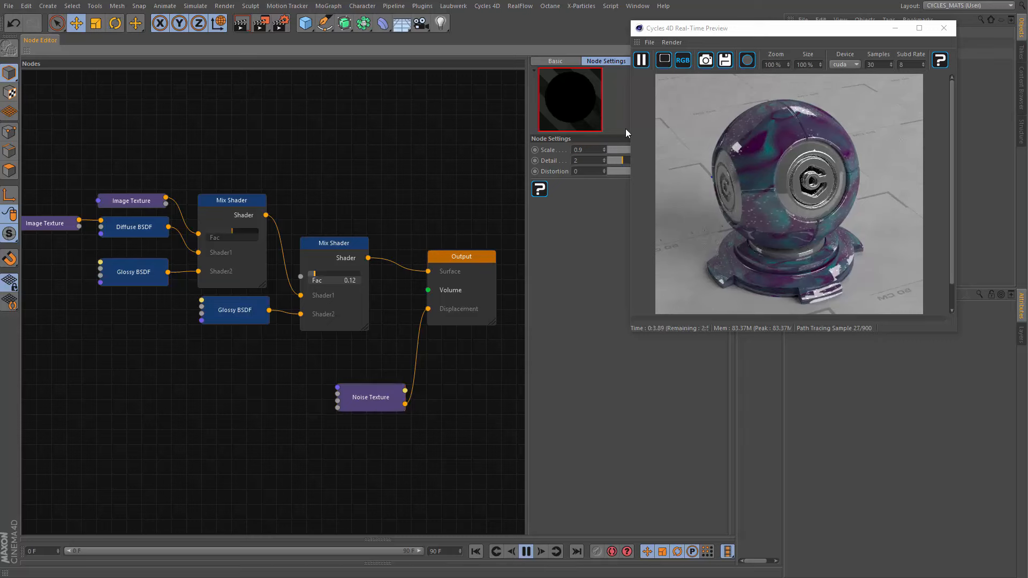
drag(333, 242, 349, 241)
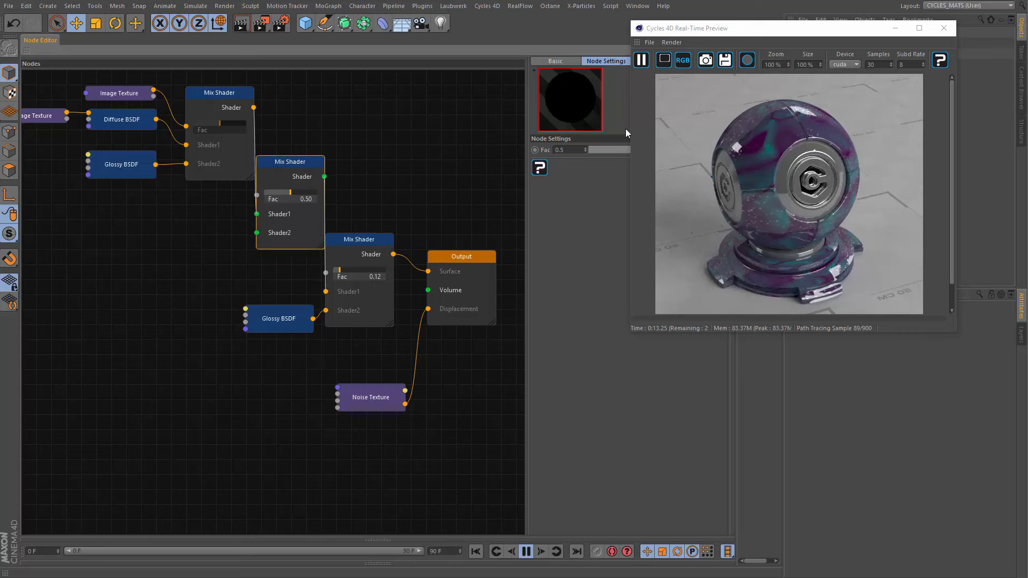
drag(290, 162, 278, 193)
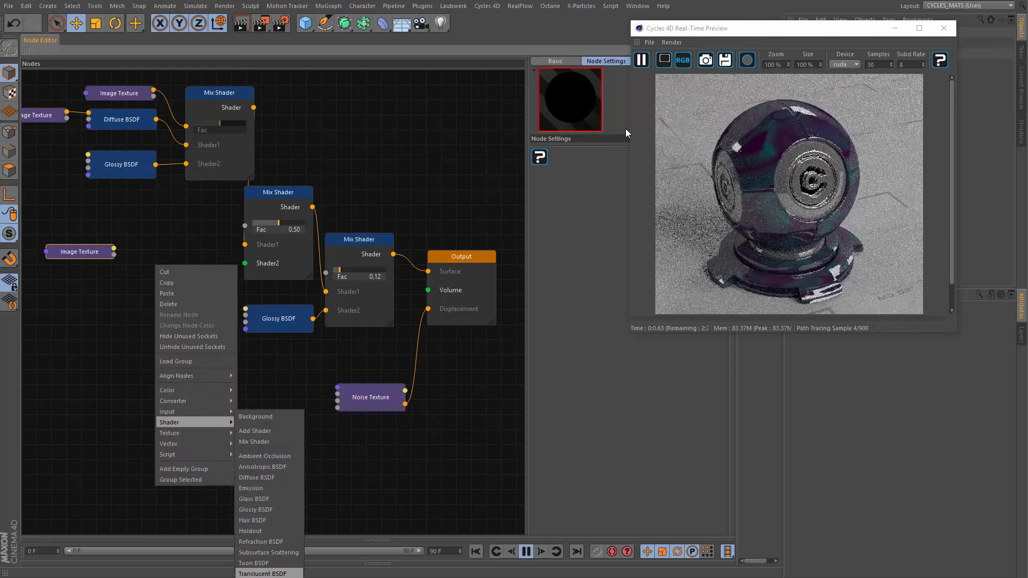
- Add a Translucent BSDF node and place it beside the mix shaders
click(263, 573)
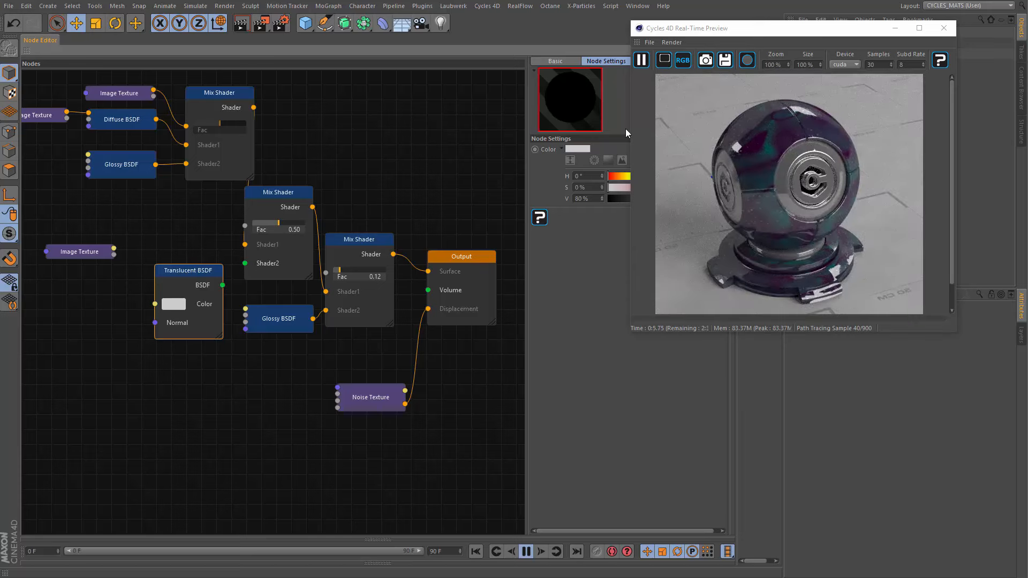
drag(188, 270, 175, 226)
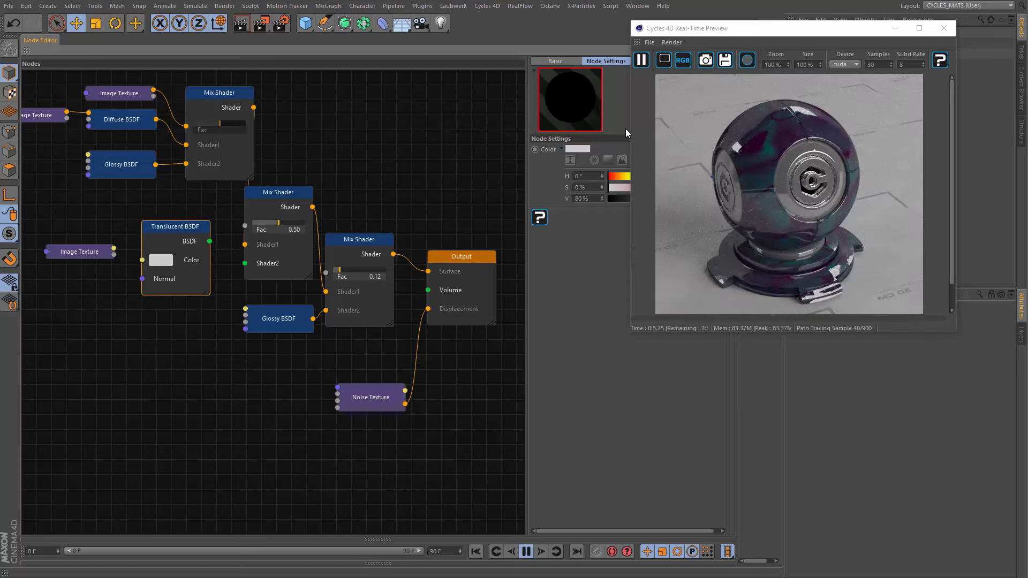